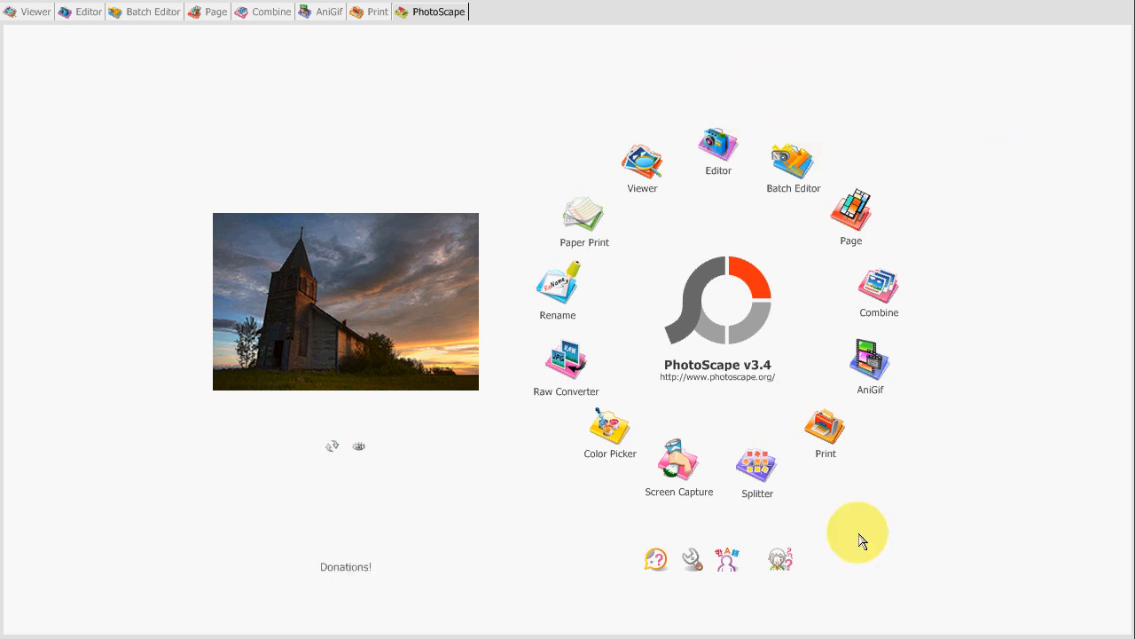
mouse_move(535, 404)
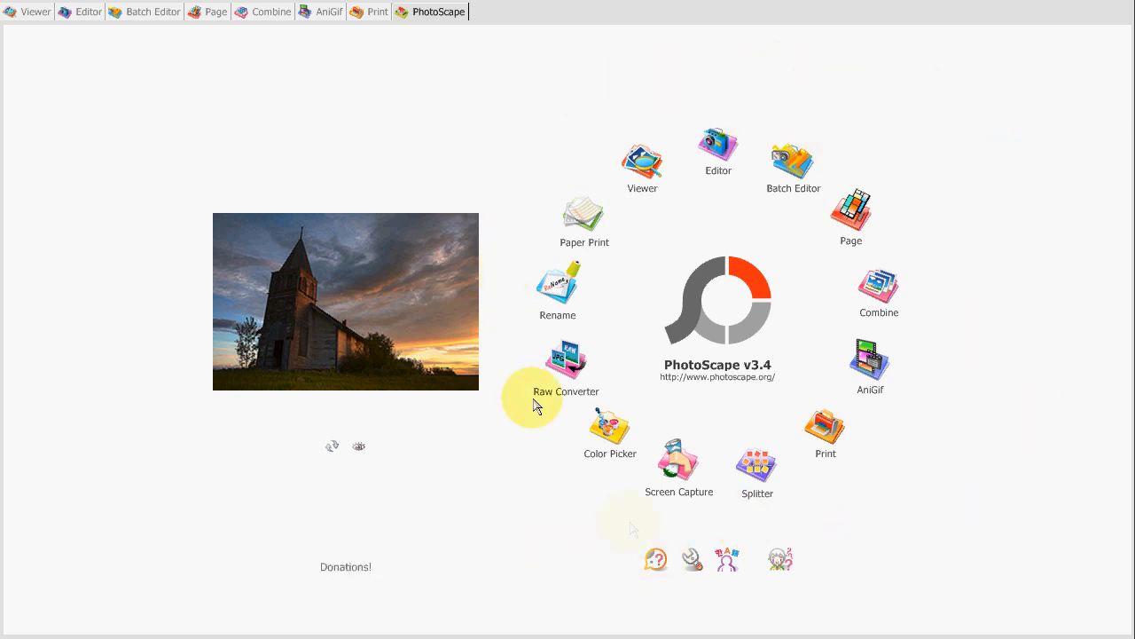
mouse_move(750, 82)
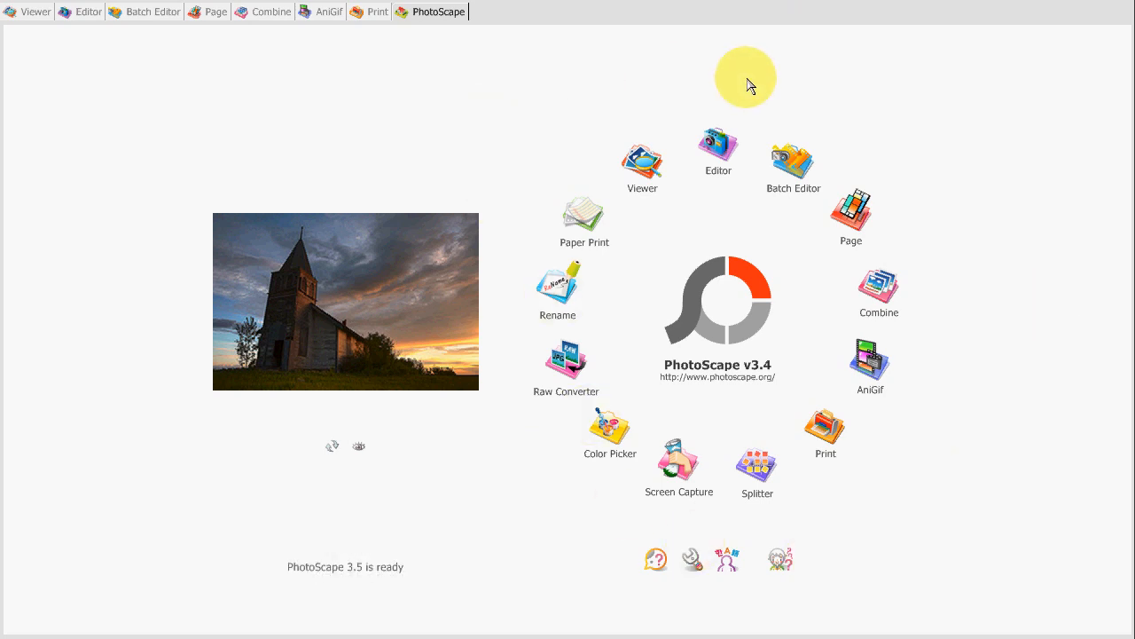
mouse_move(607, 319)
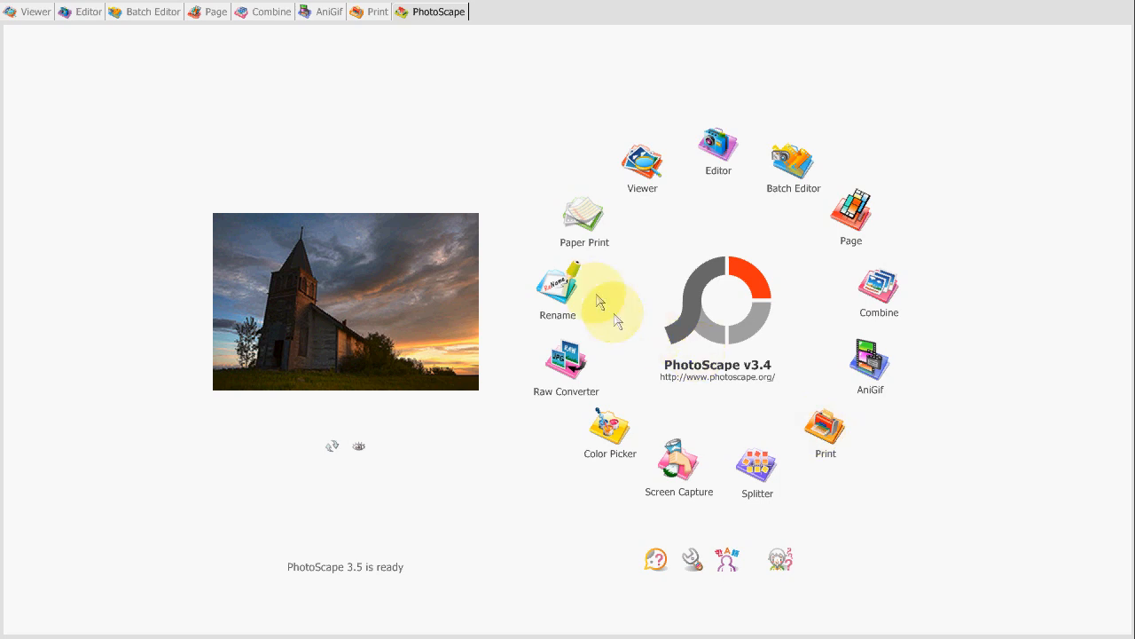
mouse_move(716, 559)
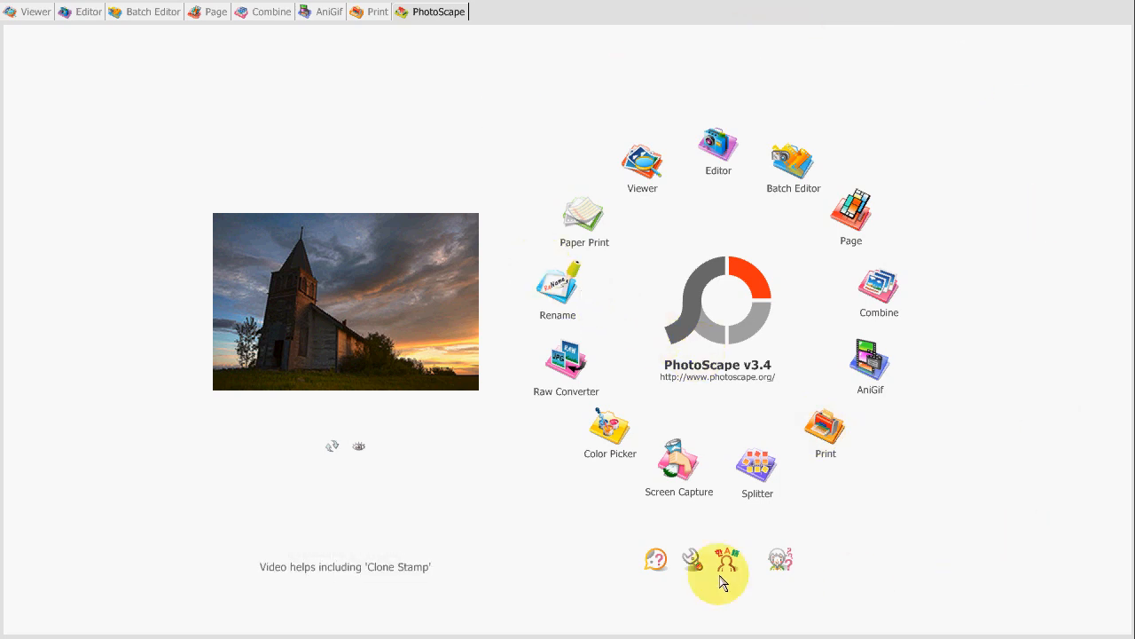
mouse_move(914, 479)
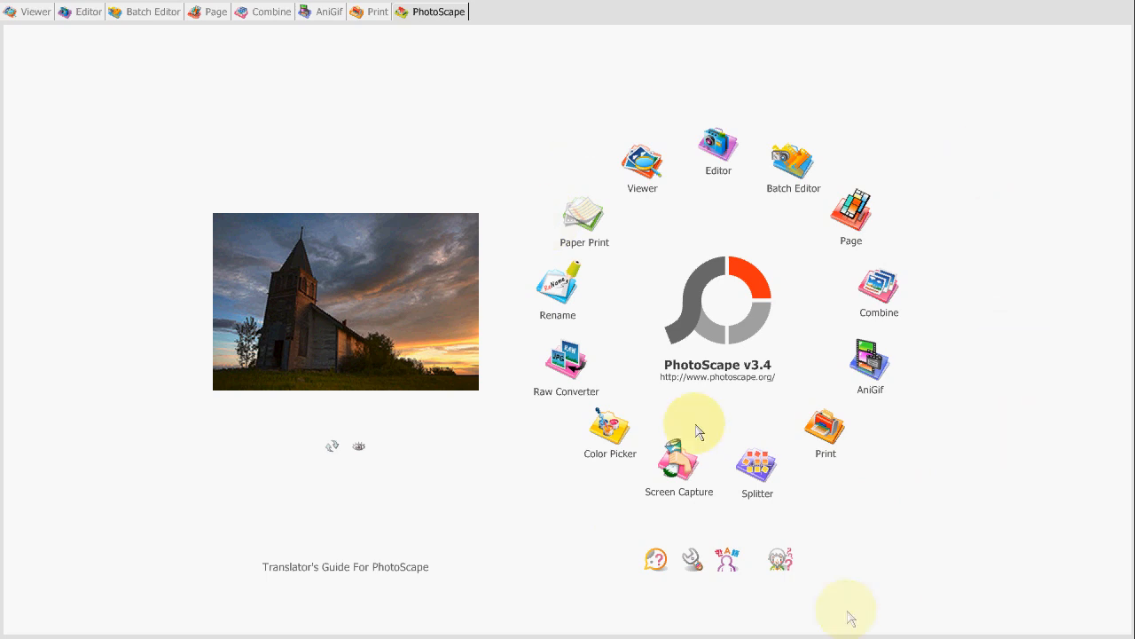
mouse_move(705, 73)
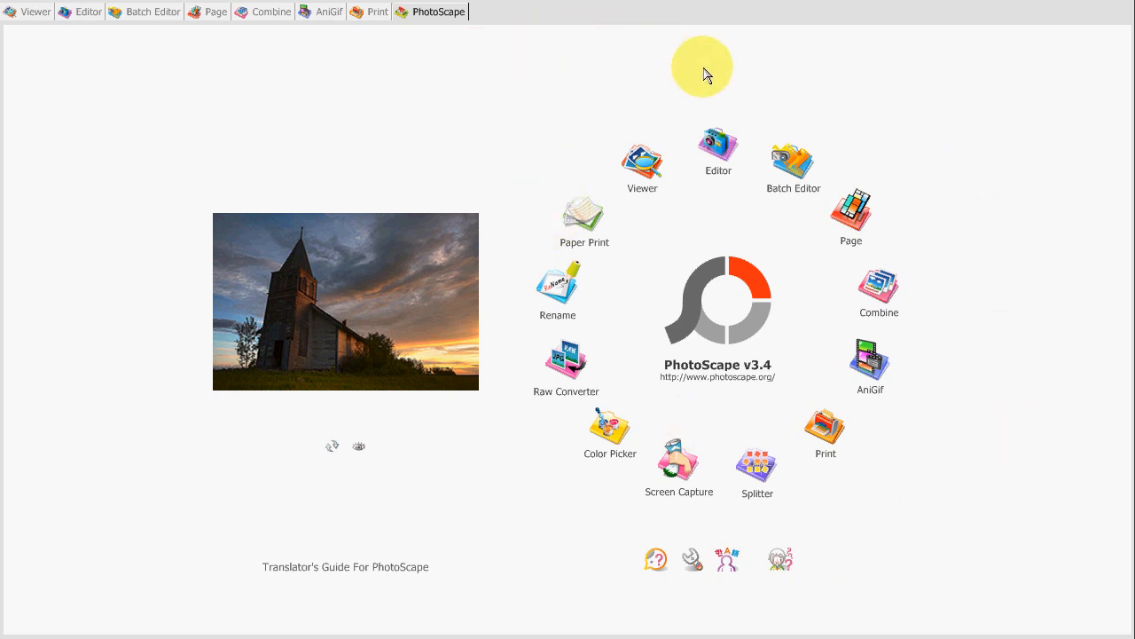
mouse_move(978, 333)
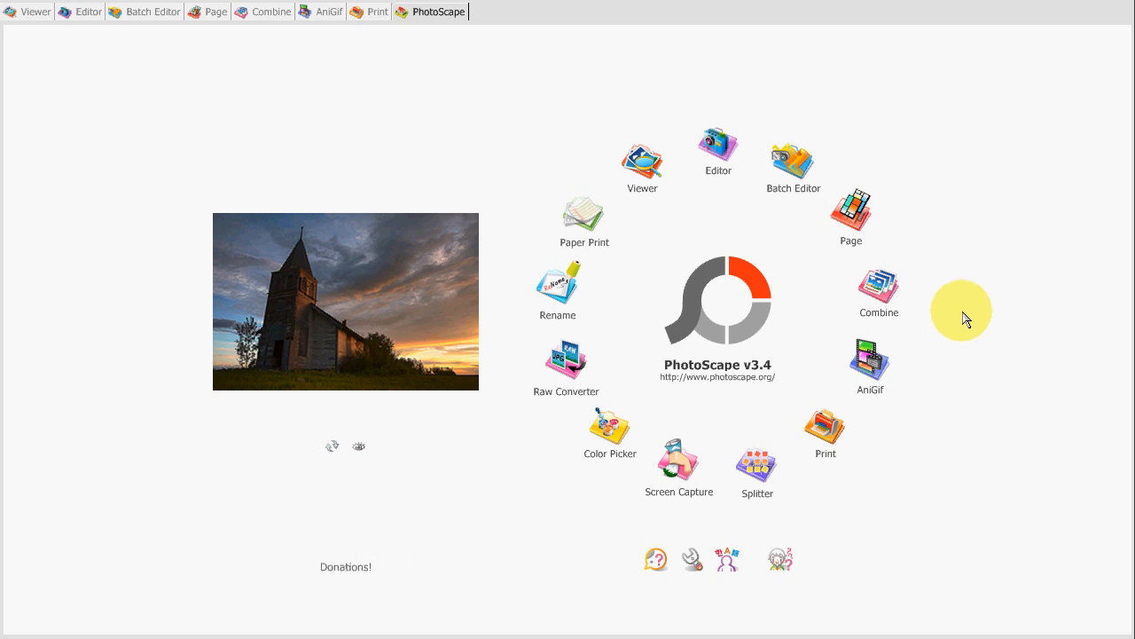
mouse_move(741, 82)
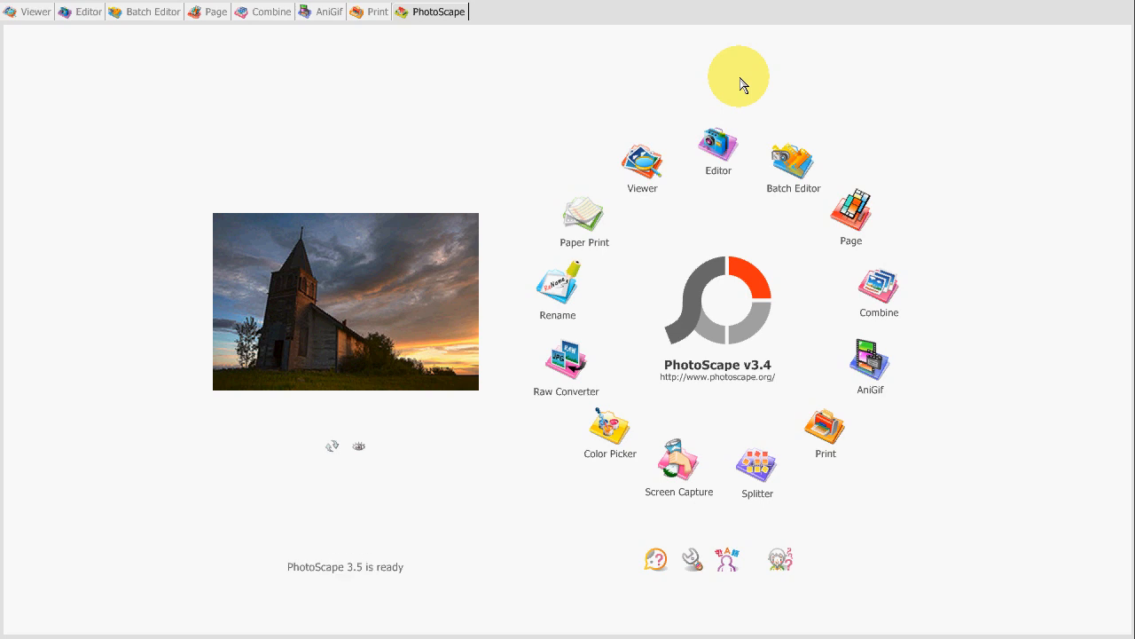
mouse_move(1020, 361)
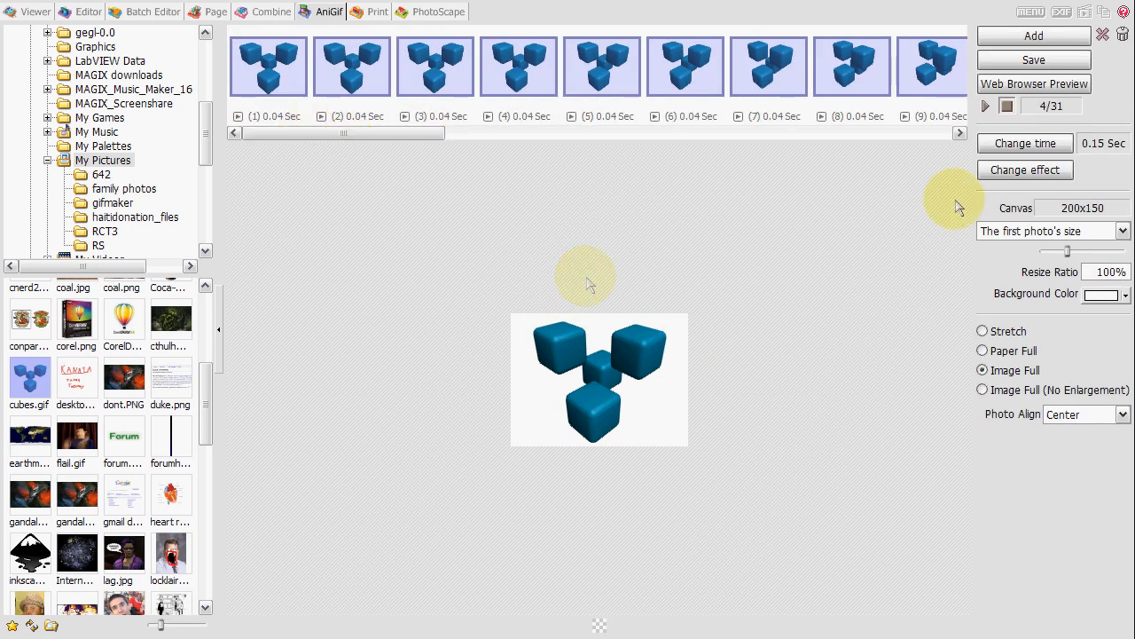
Step: Play and stop the cubes.gif preview, then scroll the 31-frame strip back and forth
left_click(984, 106)
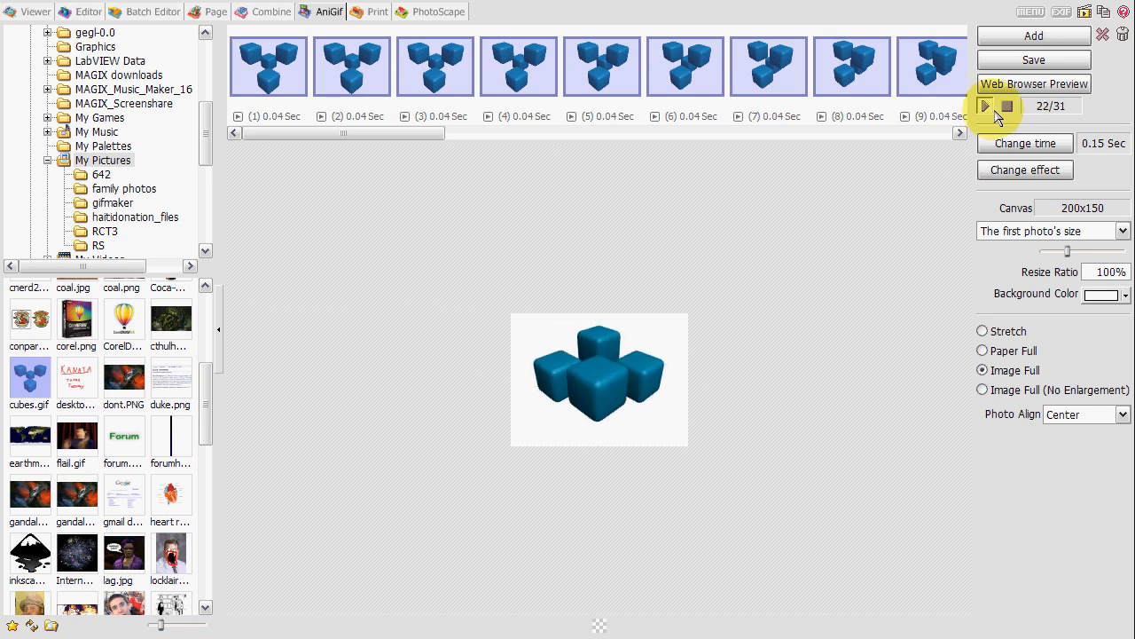
left_click(984, 107)
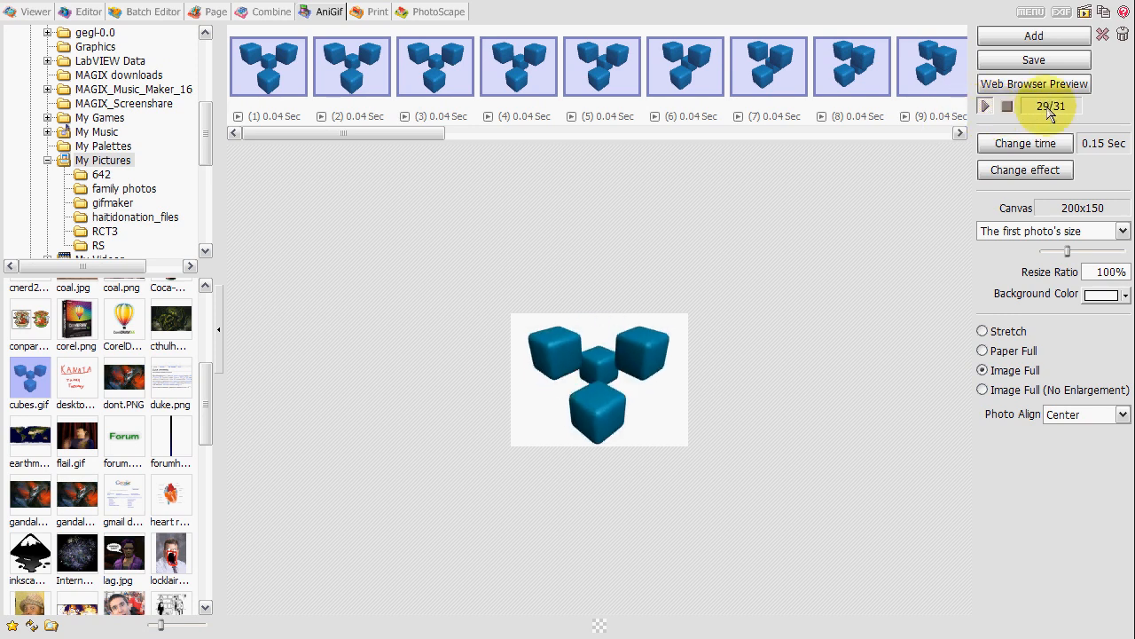
left_click_drag(346, 133, 665, 132)
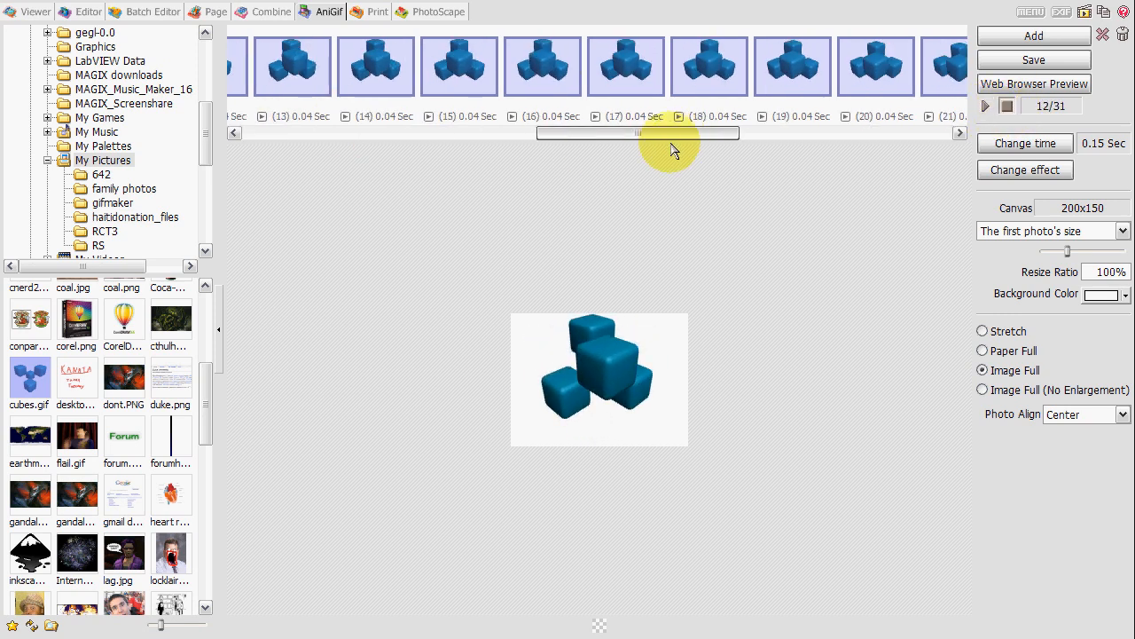
left_click_drag(670, 132, 341, 132)
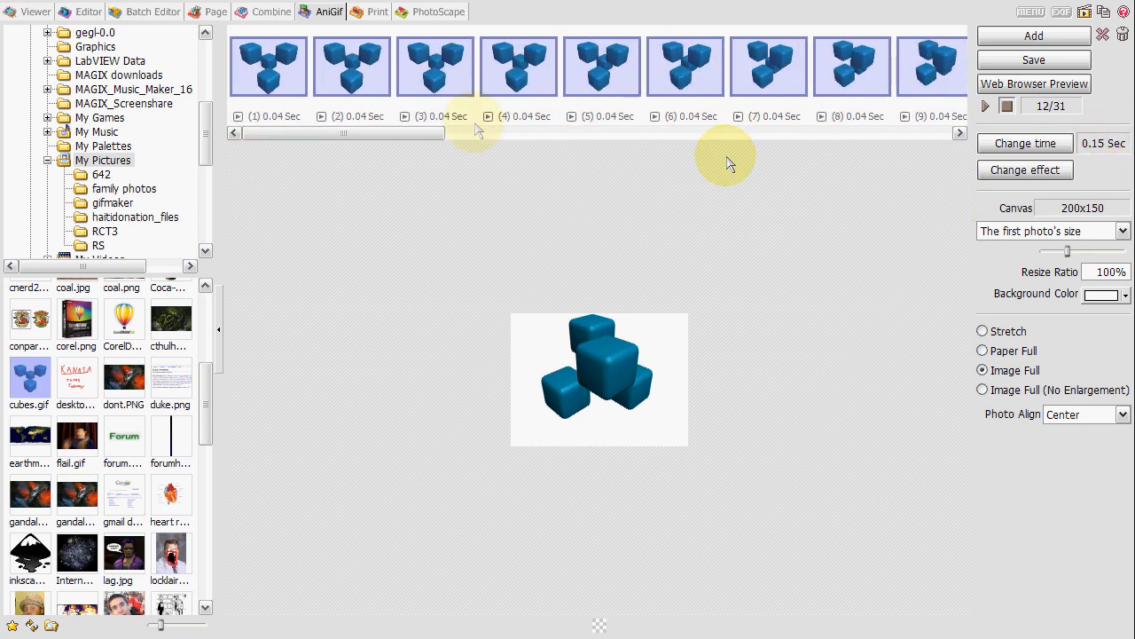
left_click_drag(479, 132, 375, 132)
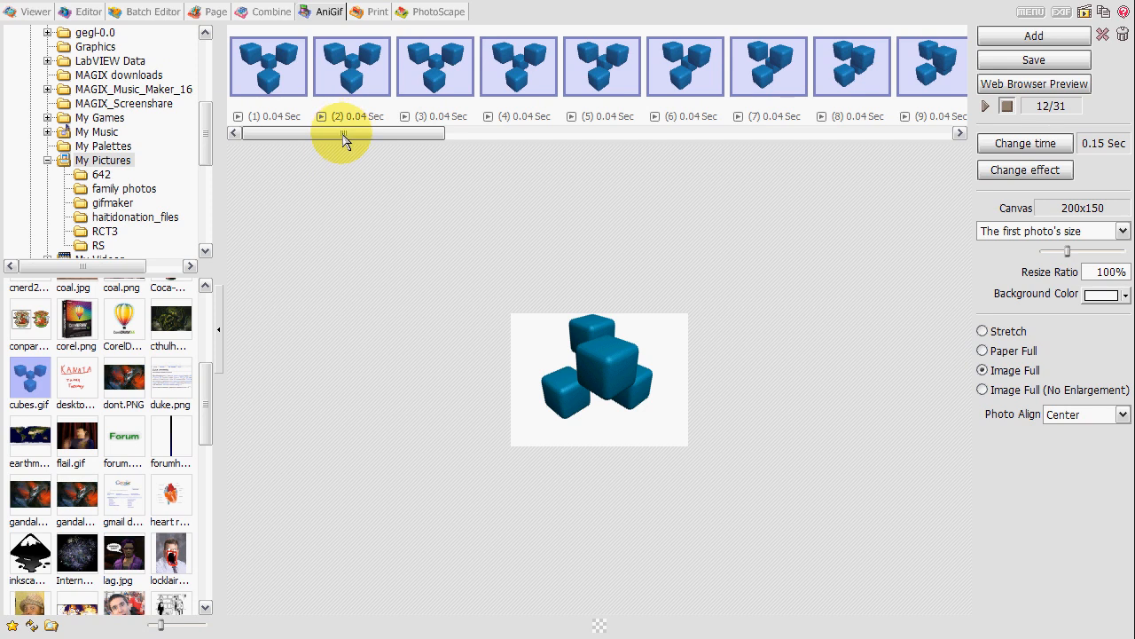
left_click_drag(344, 133, 496, 133)
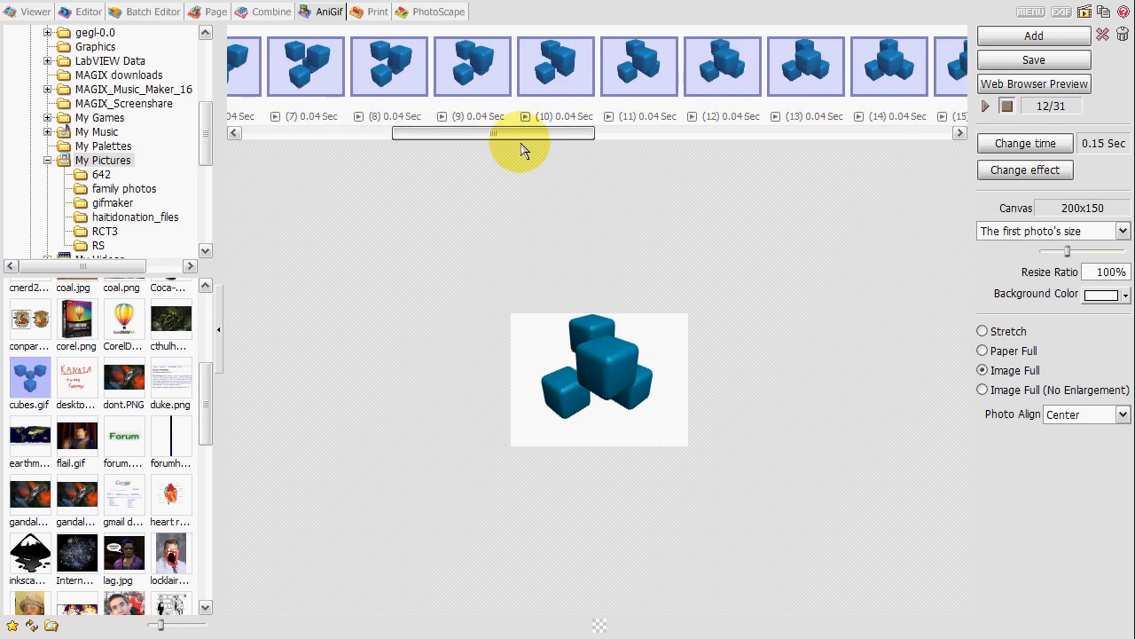
left_click_drag(496, 132, 710, 132)
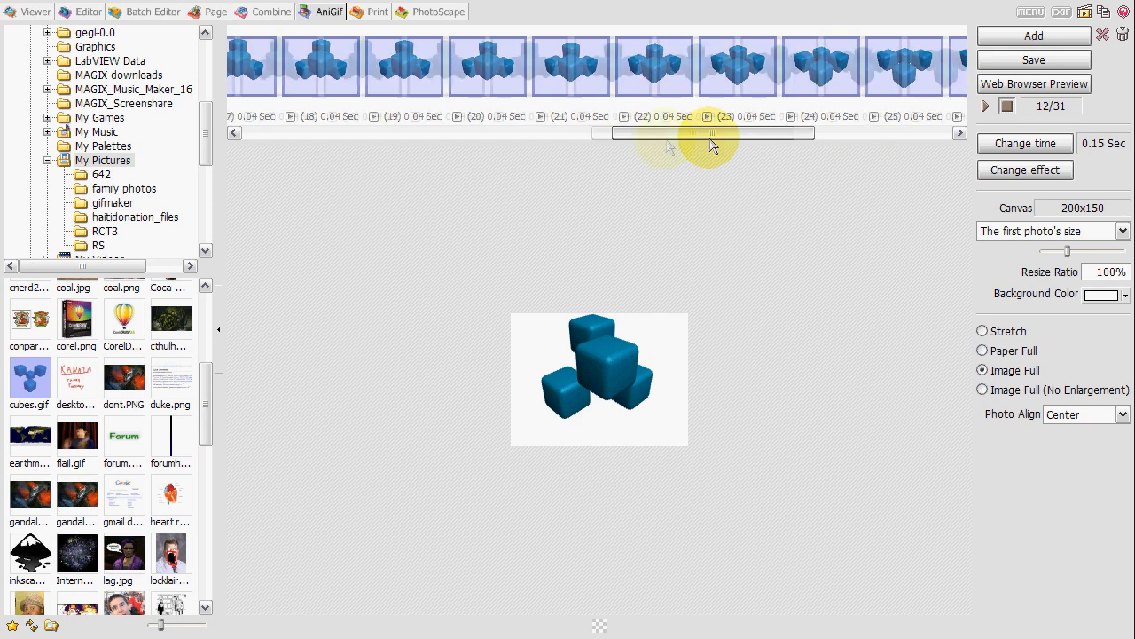
left_click_drag(710, 132, 342, 132)
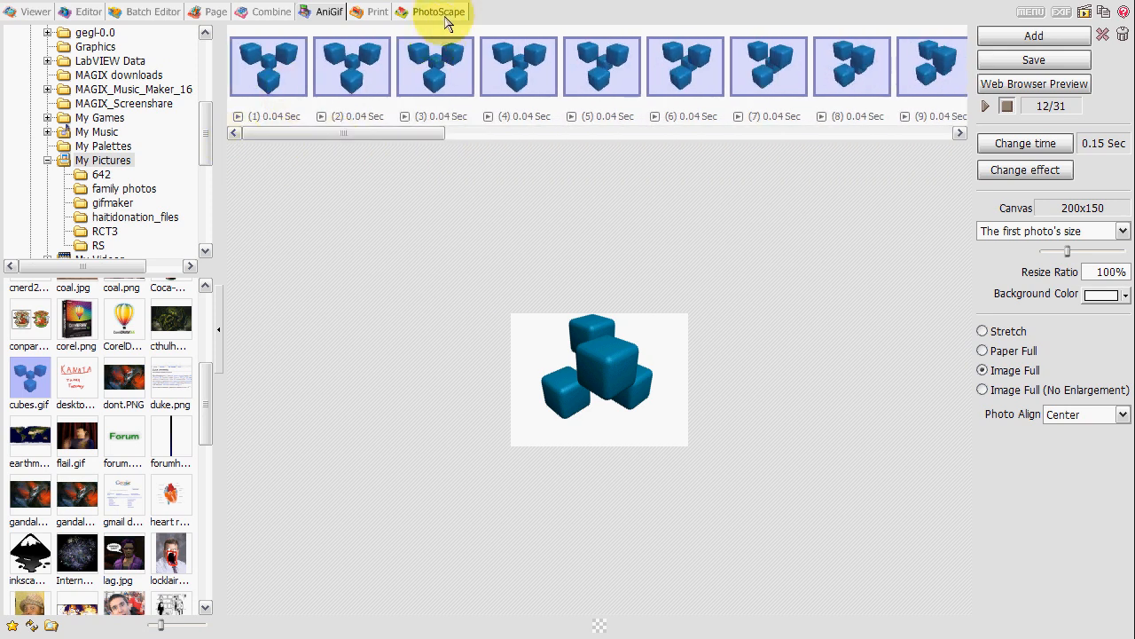
Step: Go to the PhotoScape home screen of tools
left_click(438, 11)
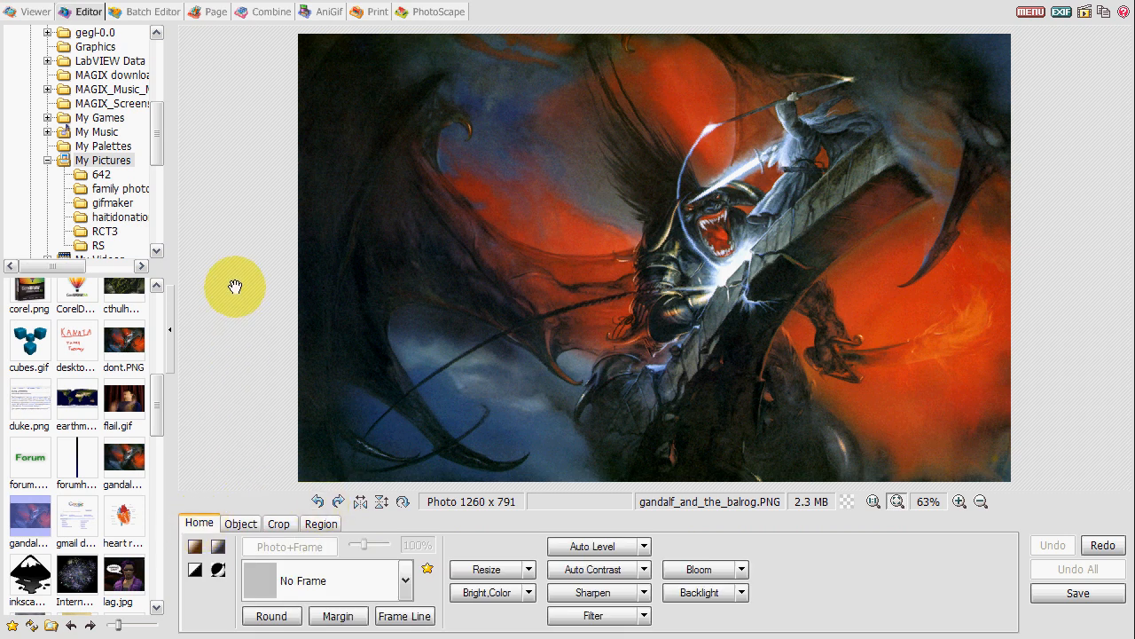
mouse_move(233, 294)
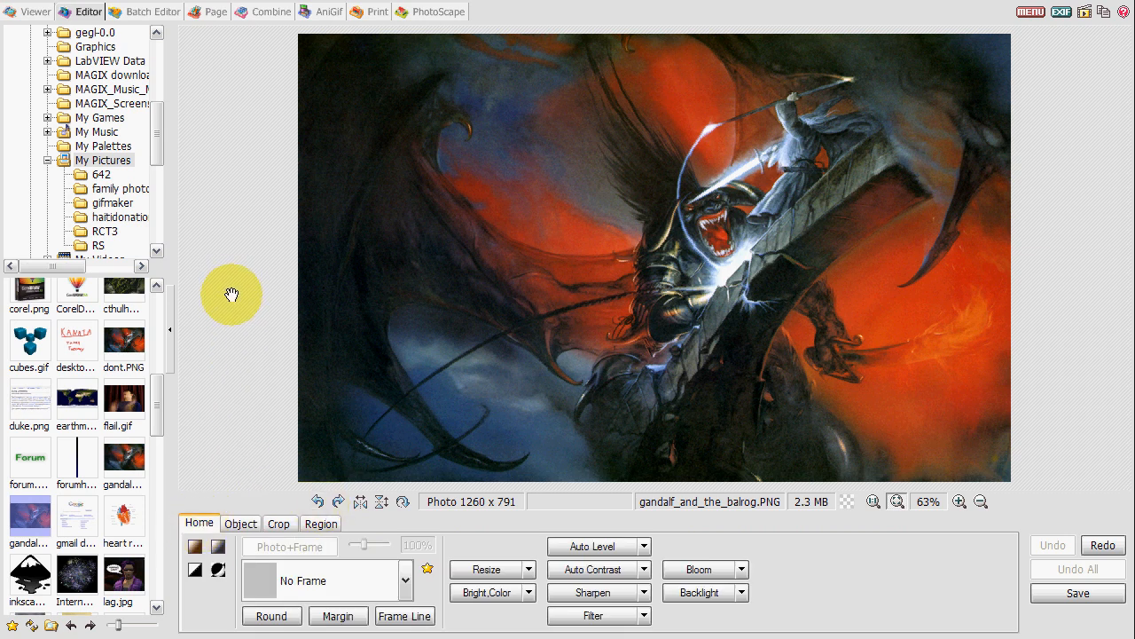
mouse_move(237, 310)
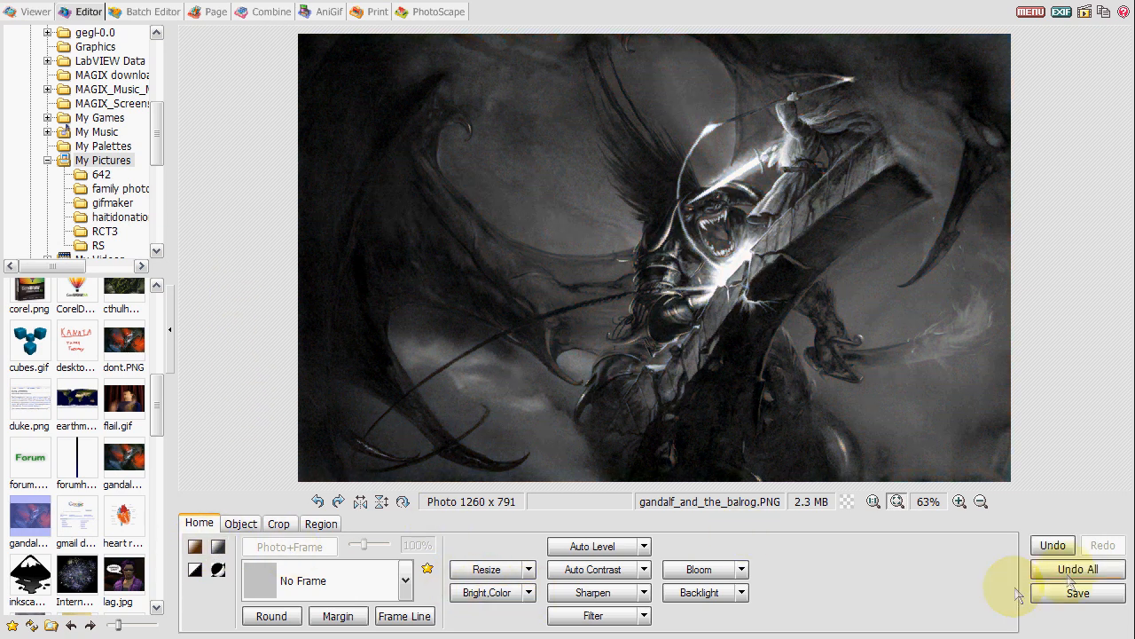
Step: Undo All to restore the original colours, try the Region Mole tool, then show the Crop options
left_click(1077, 569)
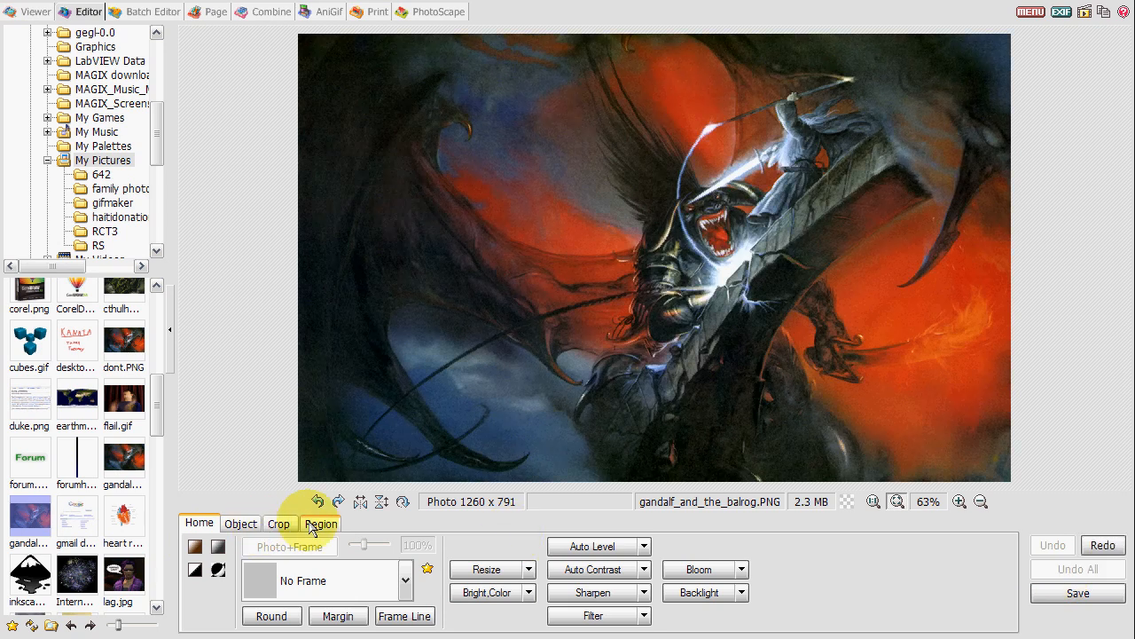
left_click(320, 522)
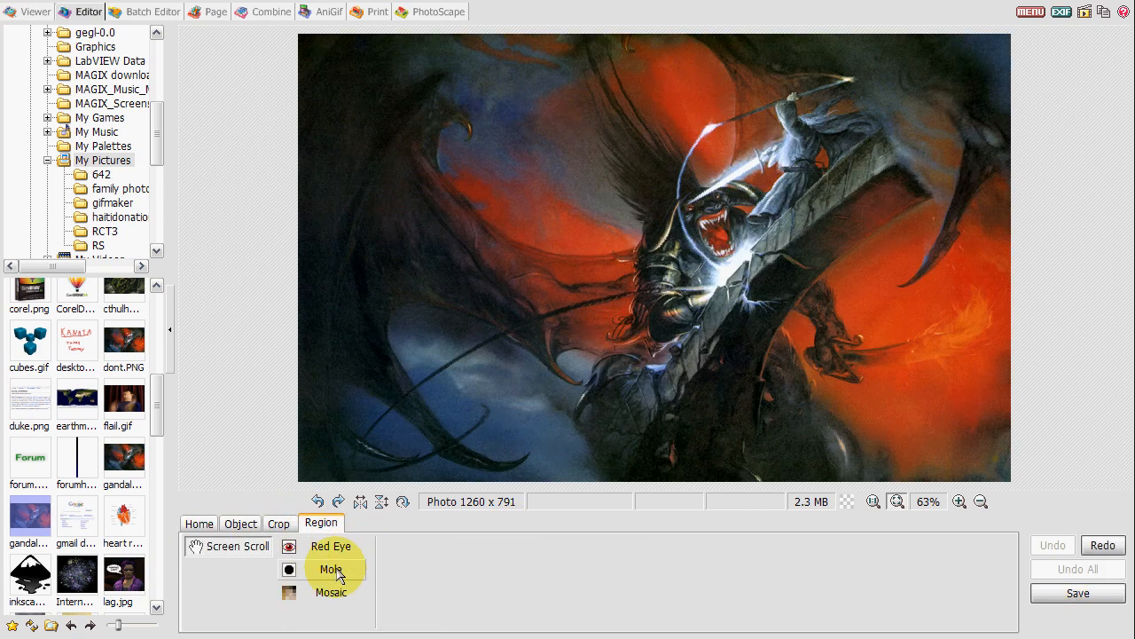
left_click(331, 569)
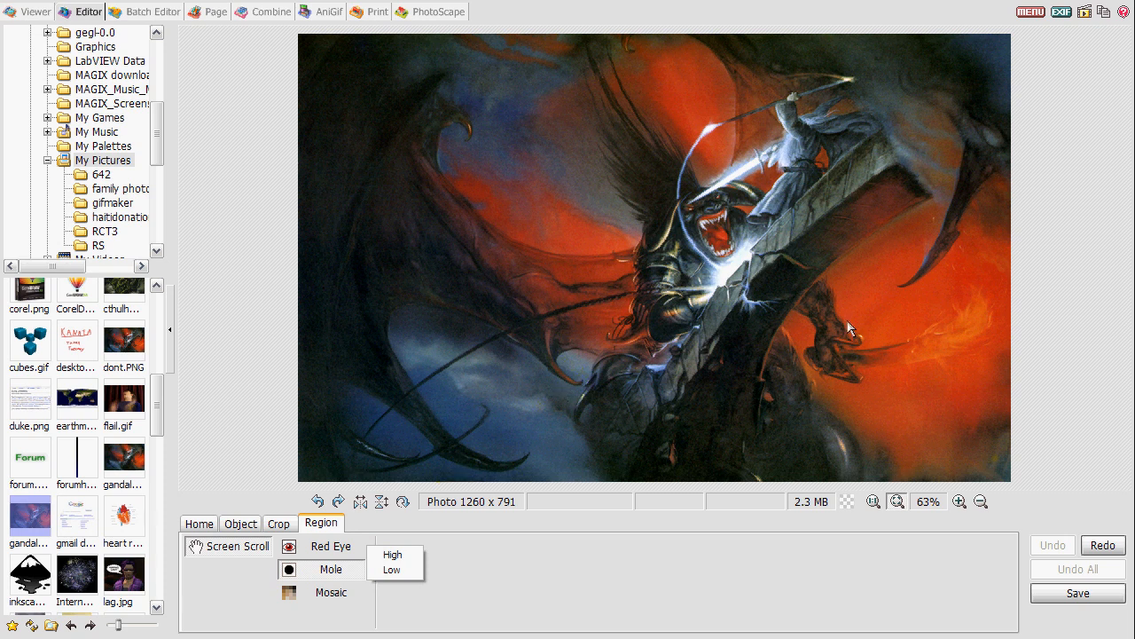
mouse_move(632, 57)
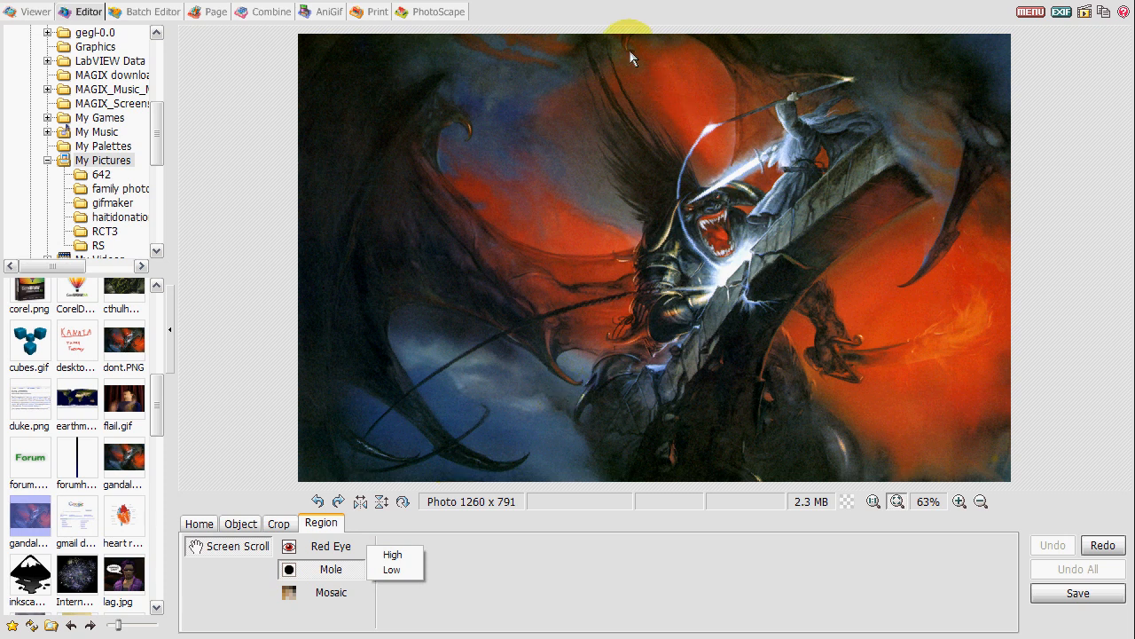
left_click(330, 568)
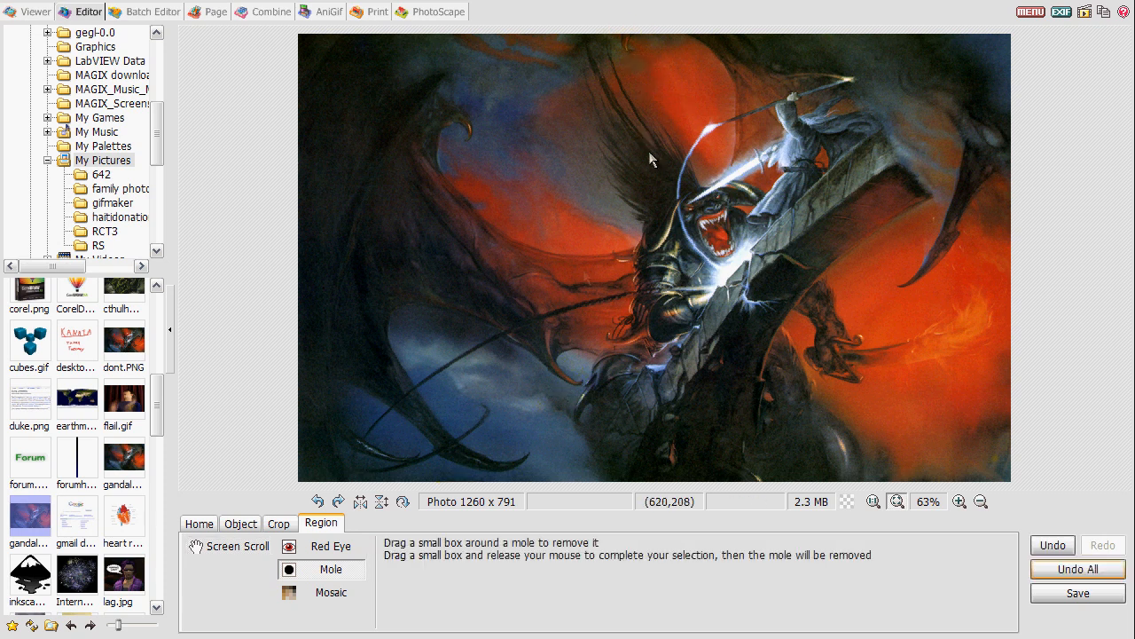
left_click(279, 523)
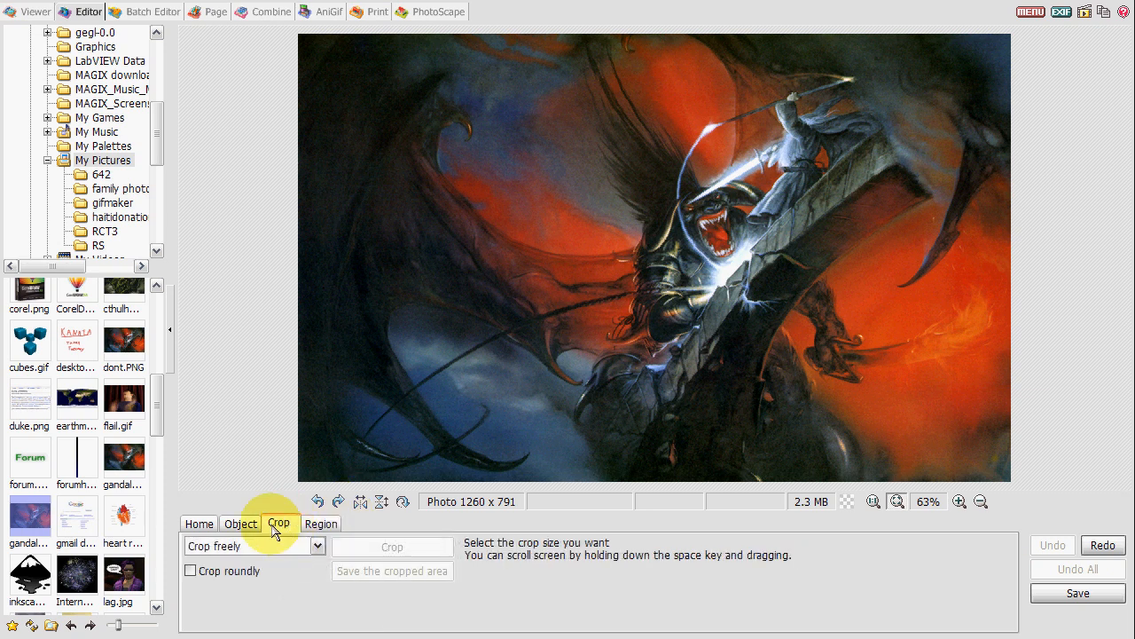
mouse_move(257, 526)
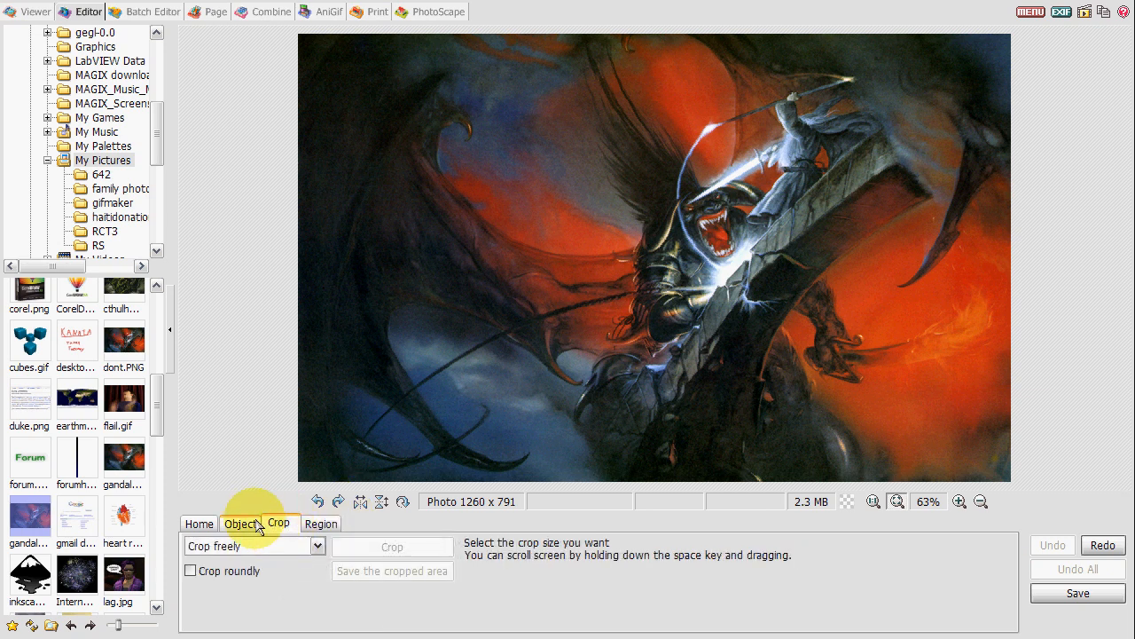
Step: Place and remove a speech balloon on the Gandalf picture, then go back to the home screen
left_click(241, 522)
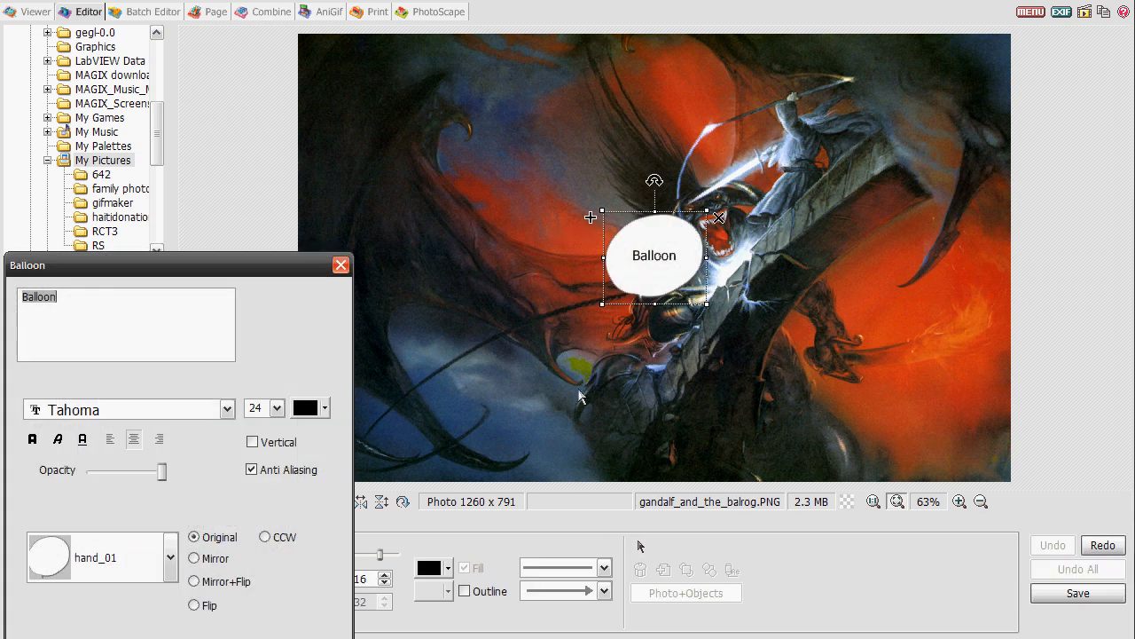
left_click(340, 264)
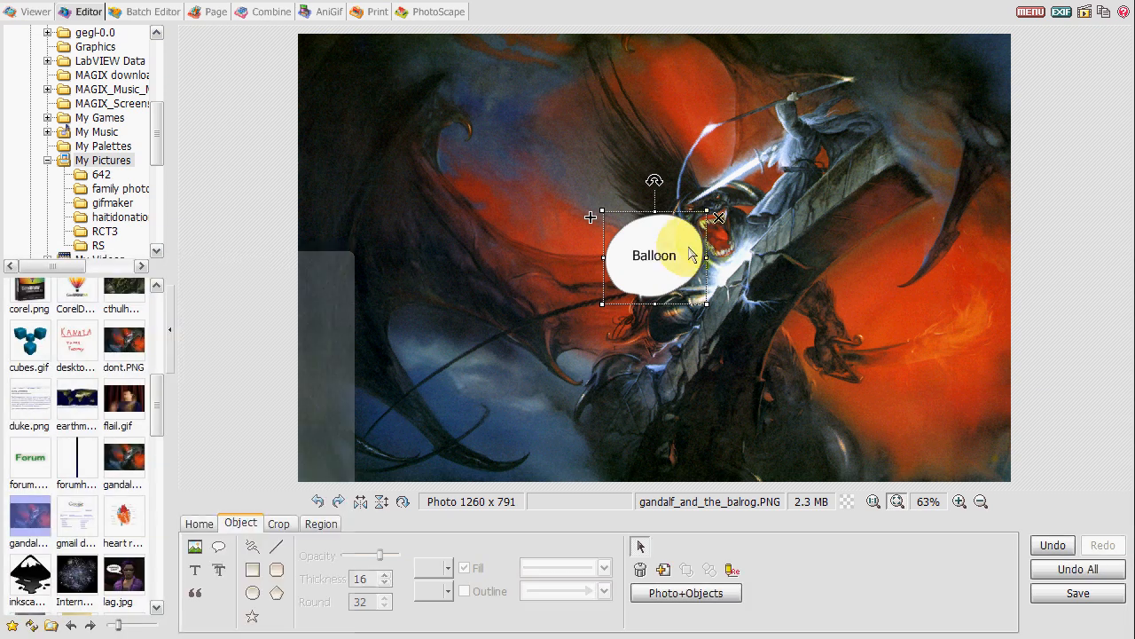
left_click(719, 217)
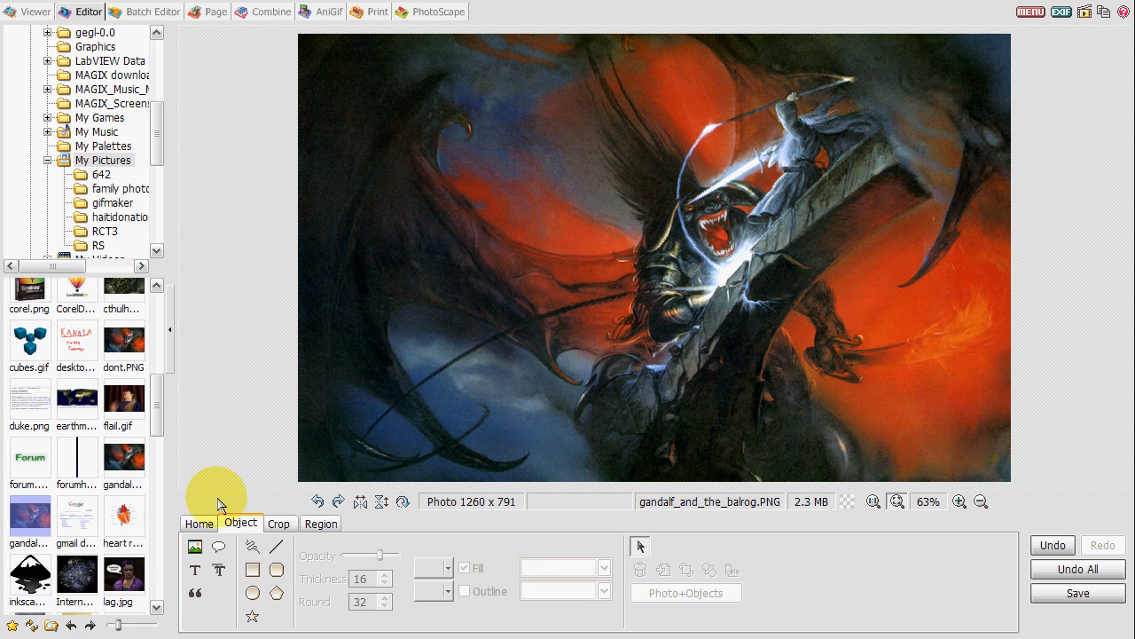
left_click(199, 523)
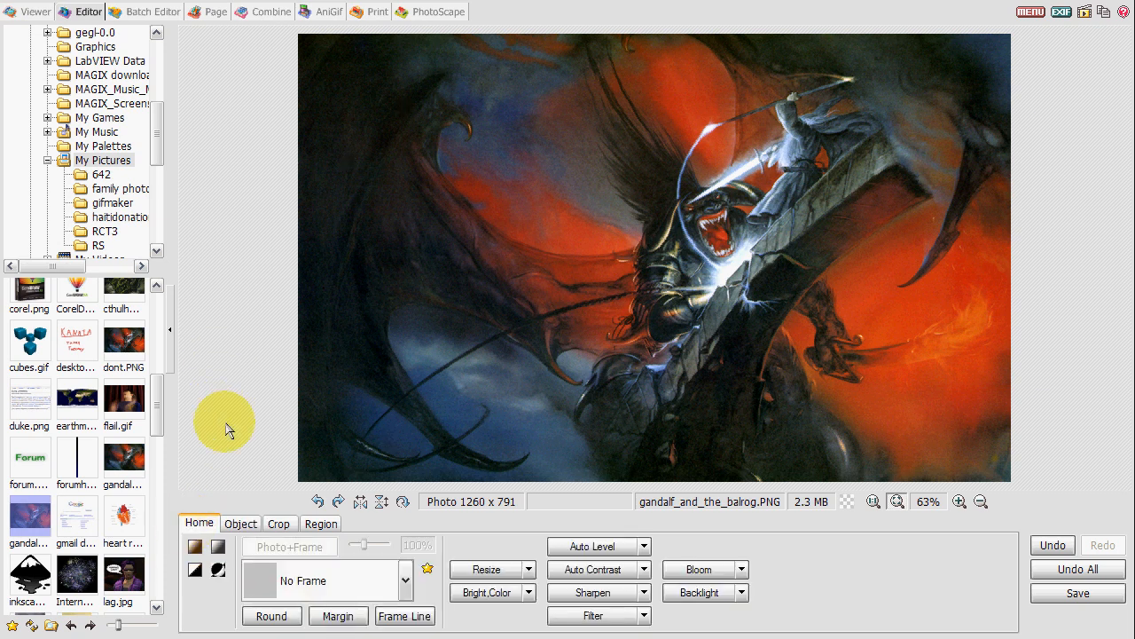
left_click(437, 11)
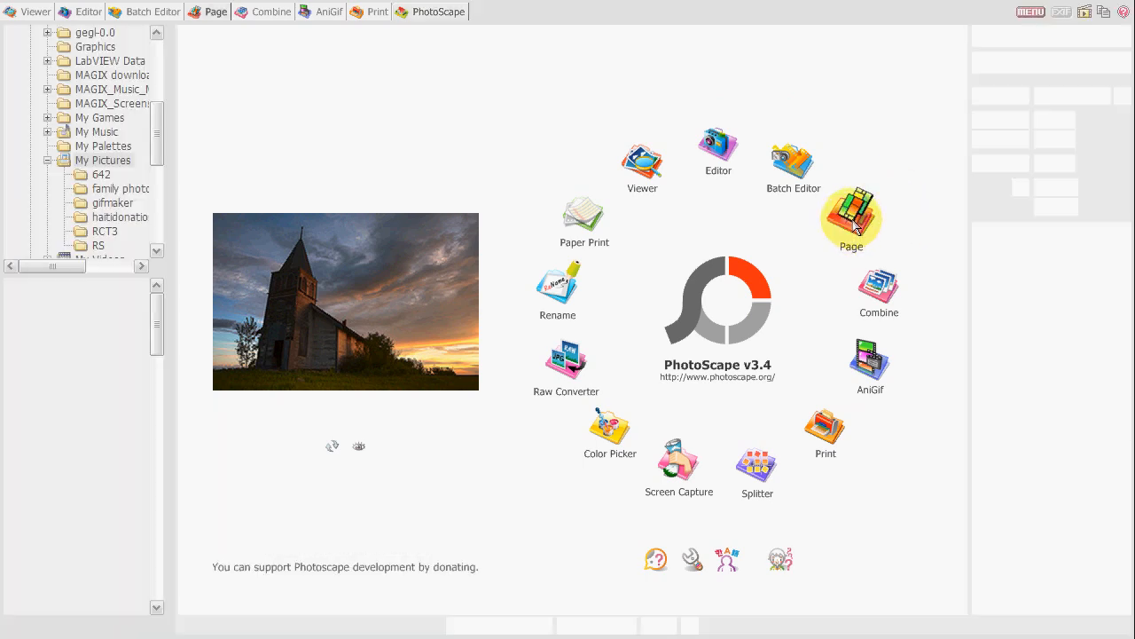
Step: Choose a centred-overlap Page layout, drag photos into its cells, then go back home
left_click(851, 220)
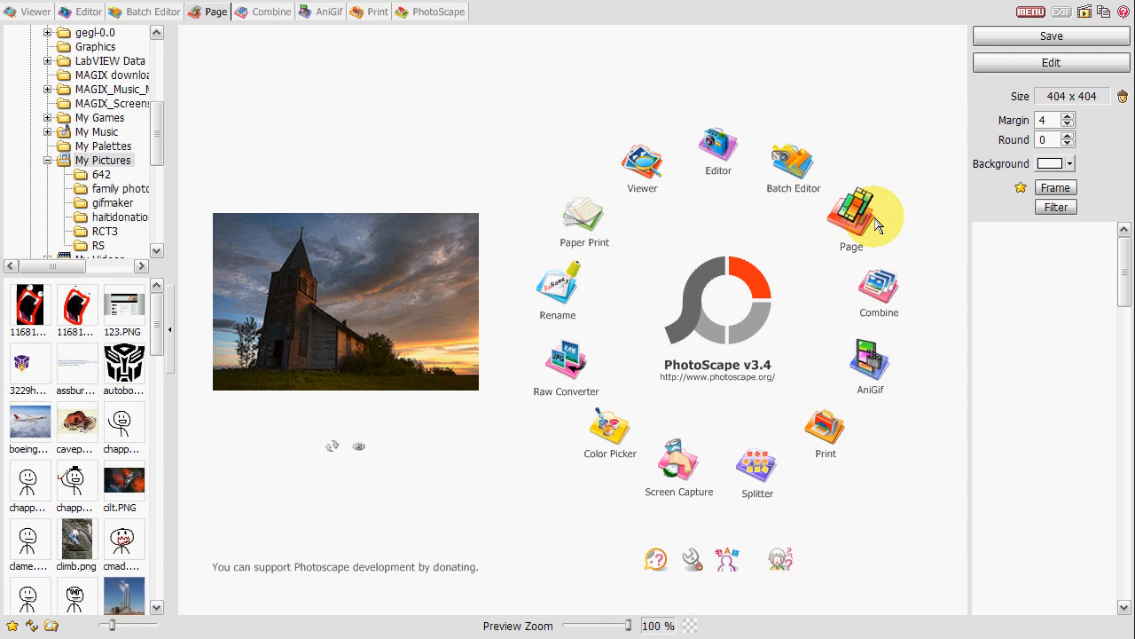
left_click(851, 215)
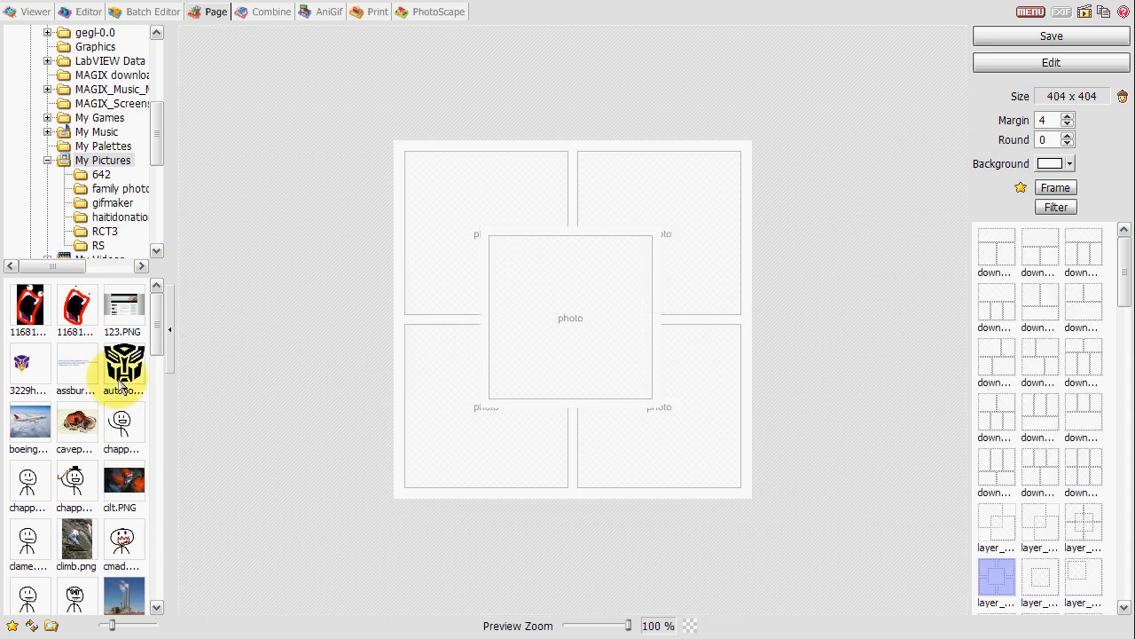
scroll("down", 3)
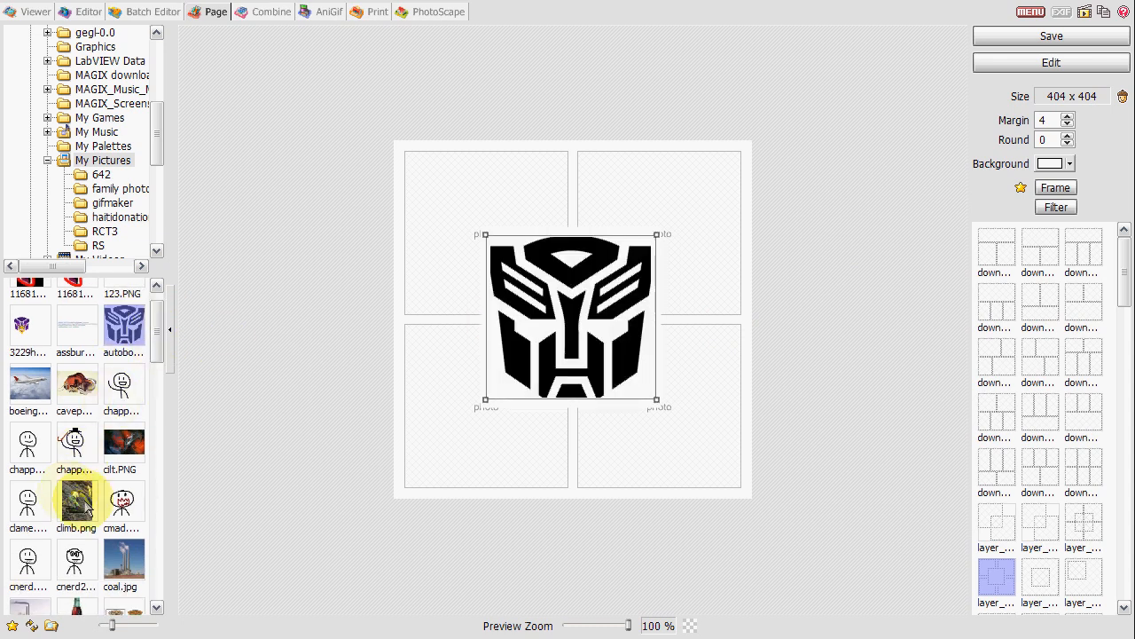
left_click_drag(77, 496, 485, 231)
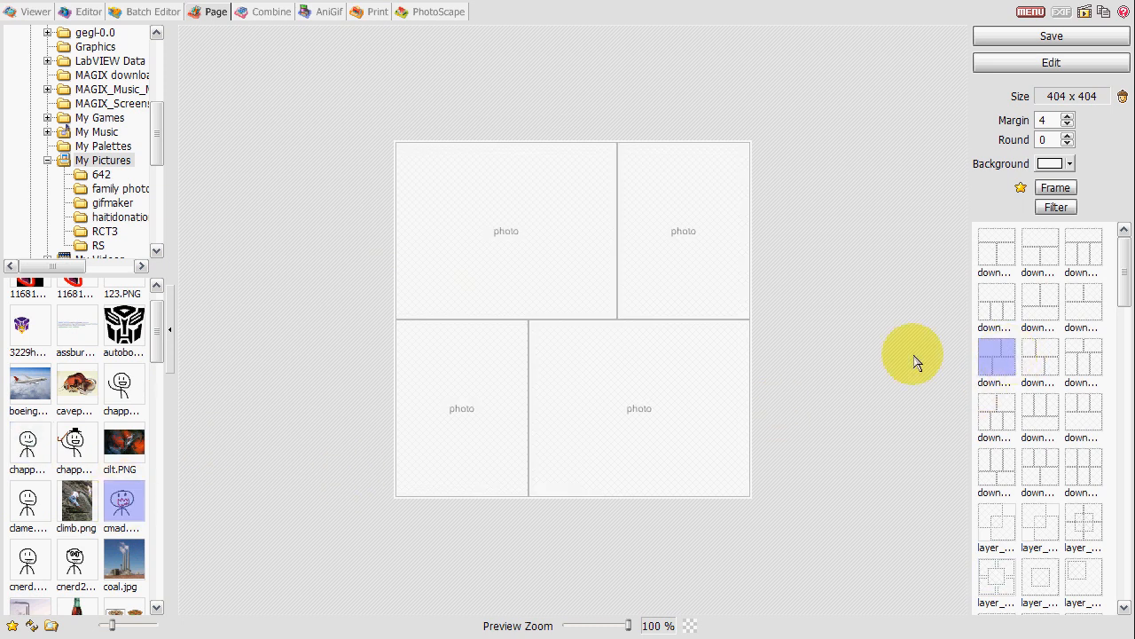
mouse_move(173, 355)
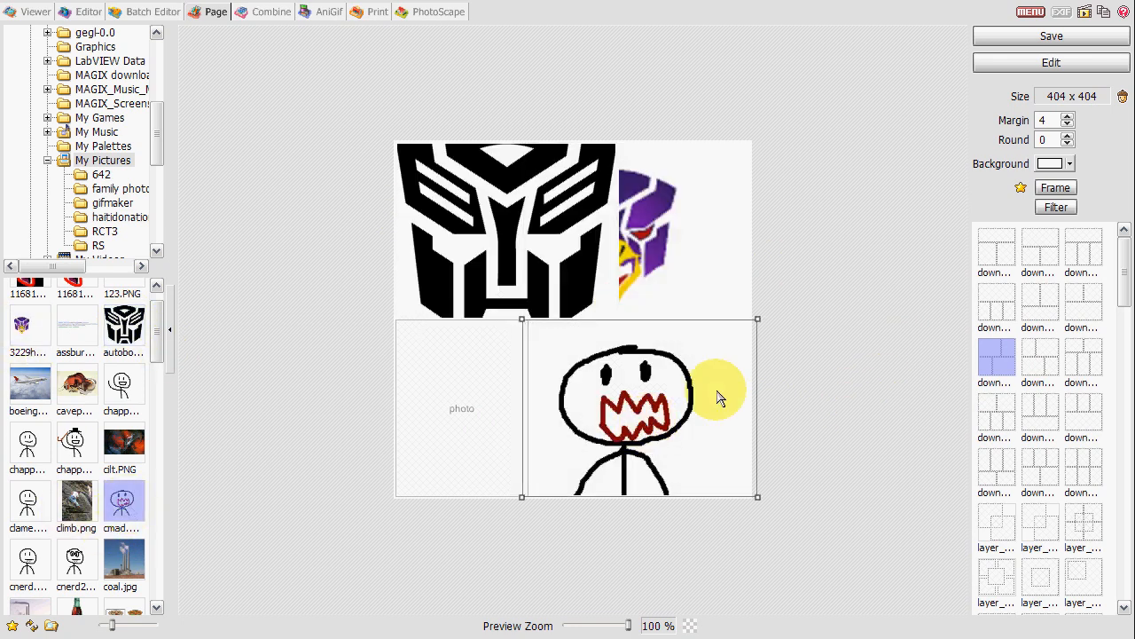
left_click(437, 11)
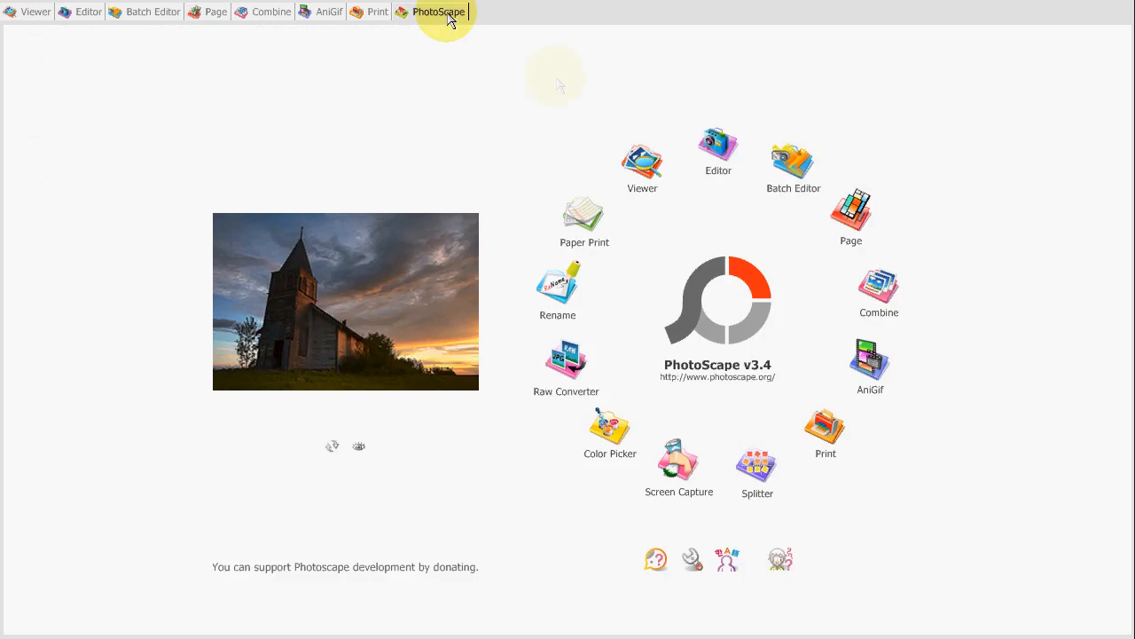
Step: Build a Checker grid in Combine, add the cave-painting bison, then go back home
left_click(271, 12)
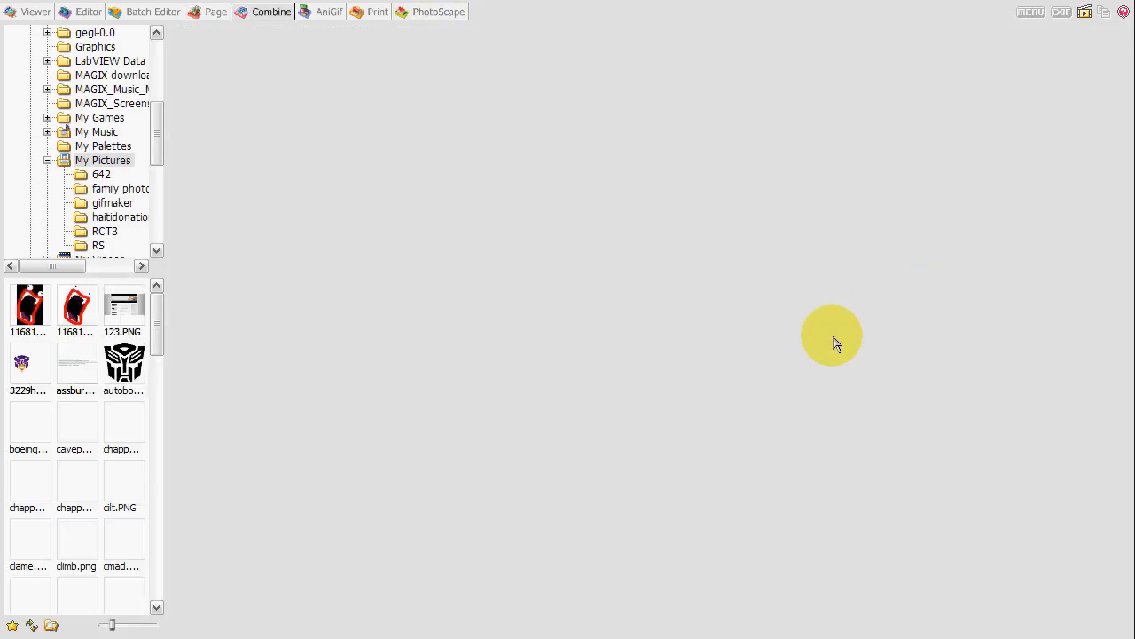
left_click(272, 12)
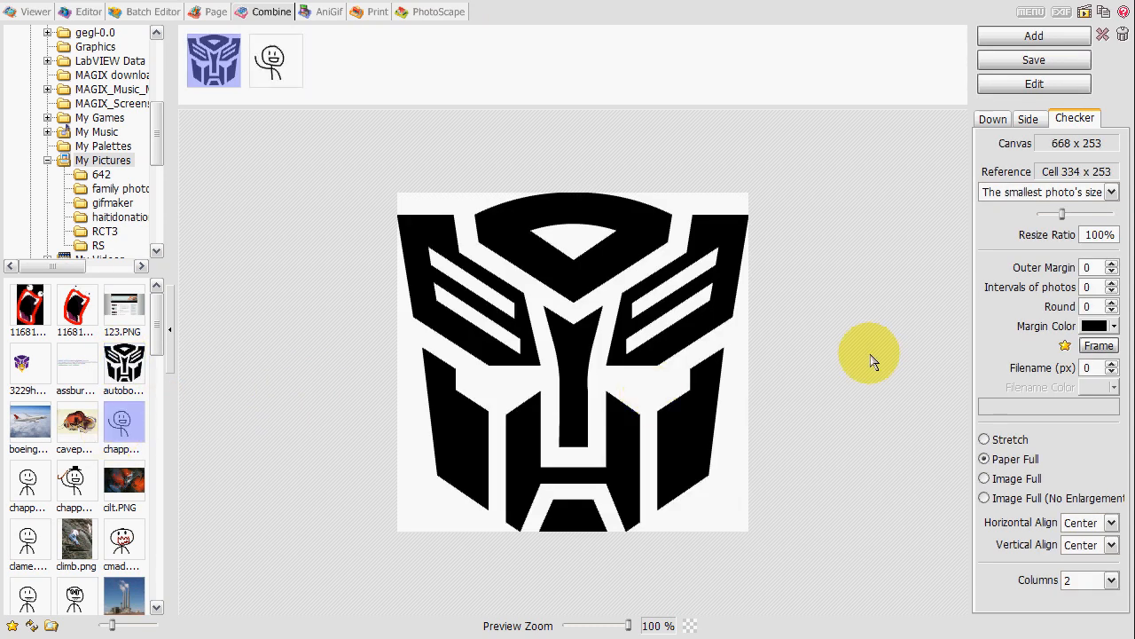
left_click(1033, 36)
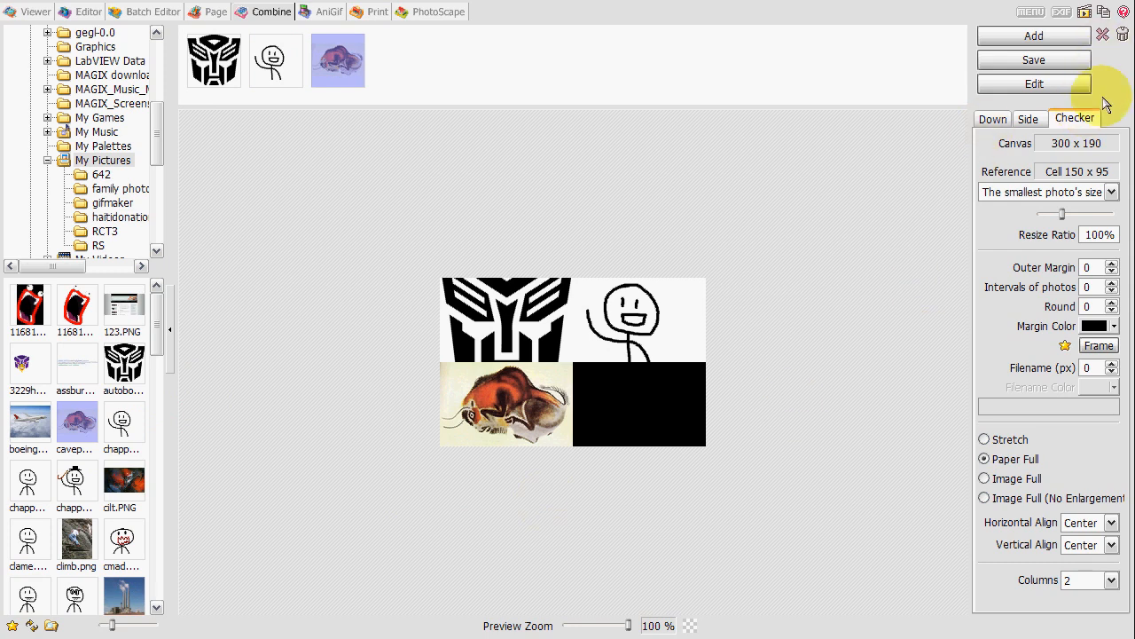
left_click(435, 11)
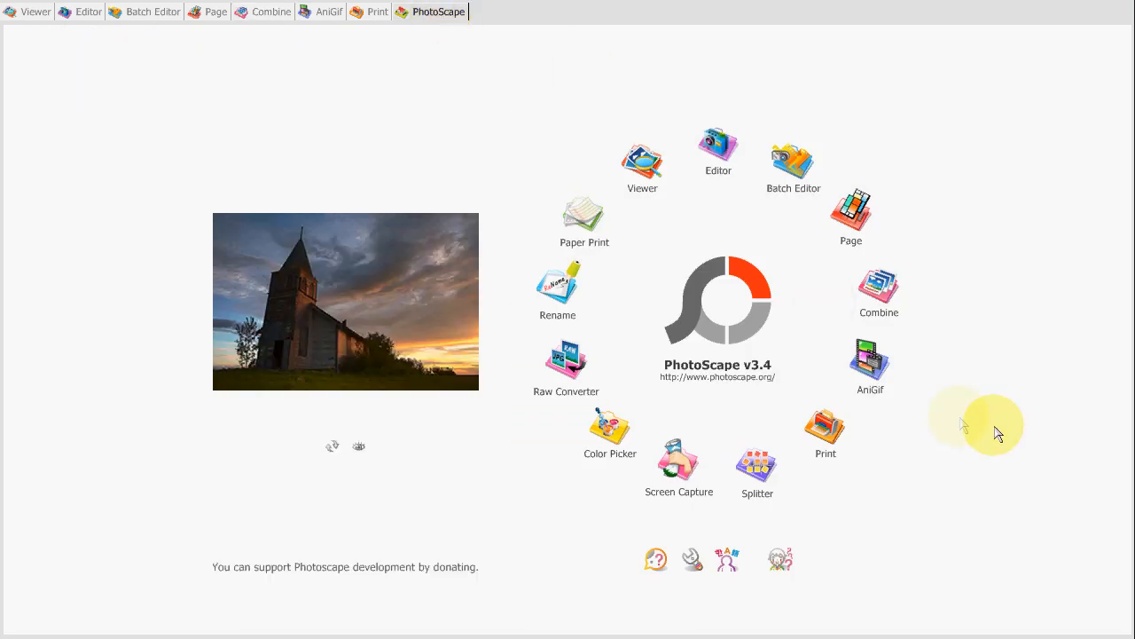
mouse_move(755, 482)
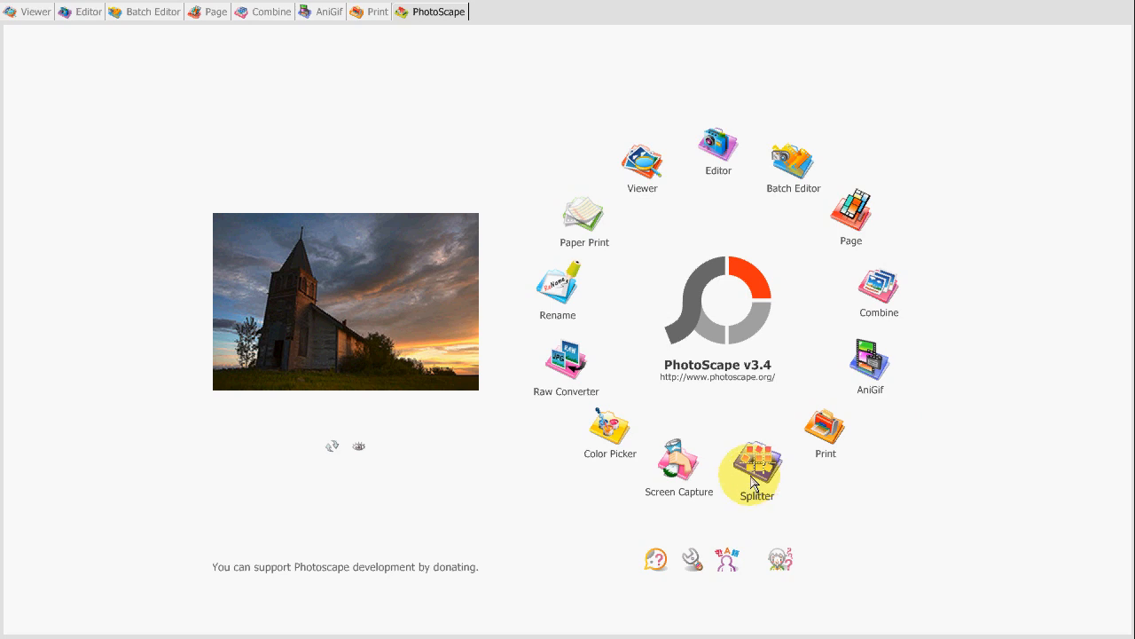
mouse_move(984, 435)
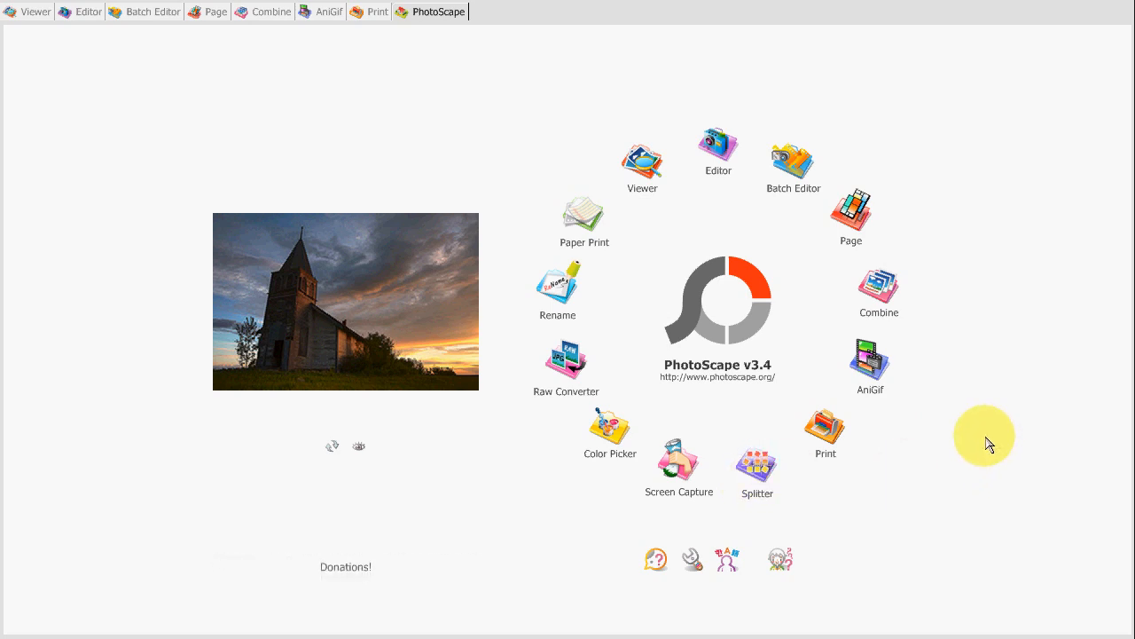
mouse_move(674, 395)
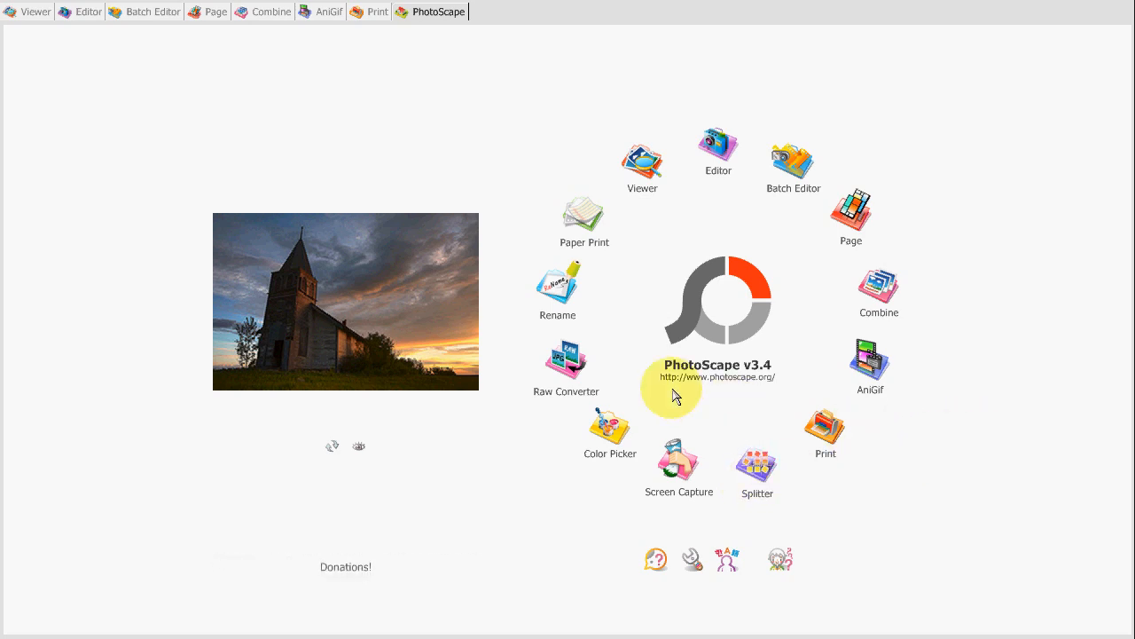
mouse_move(566, 355)
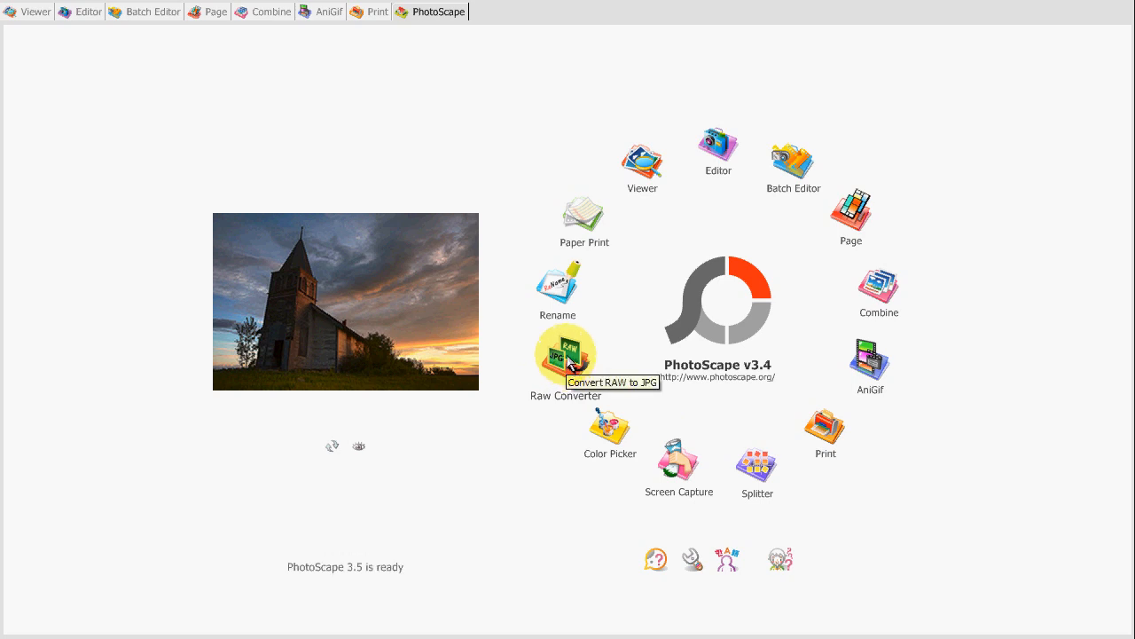
mouse_move(551, 169)
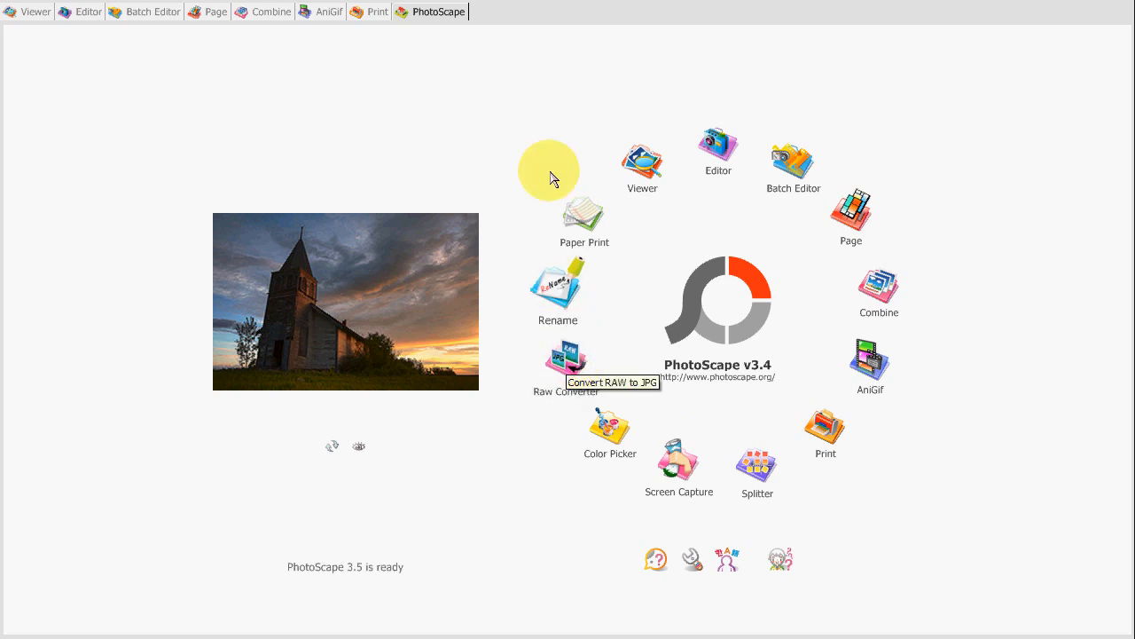
mouse_move(525, 479)
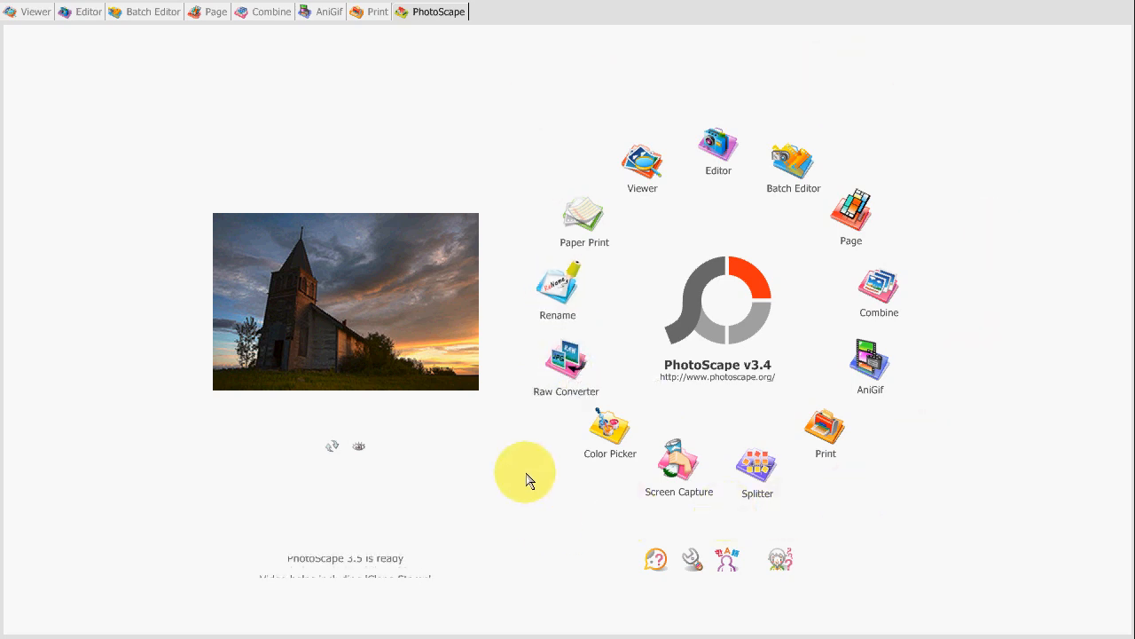
mouse_move(679, 461)
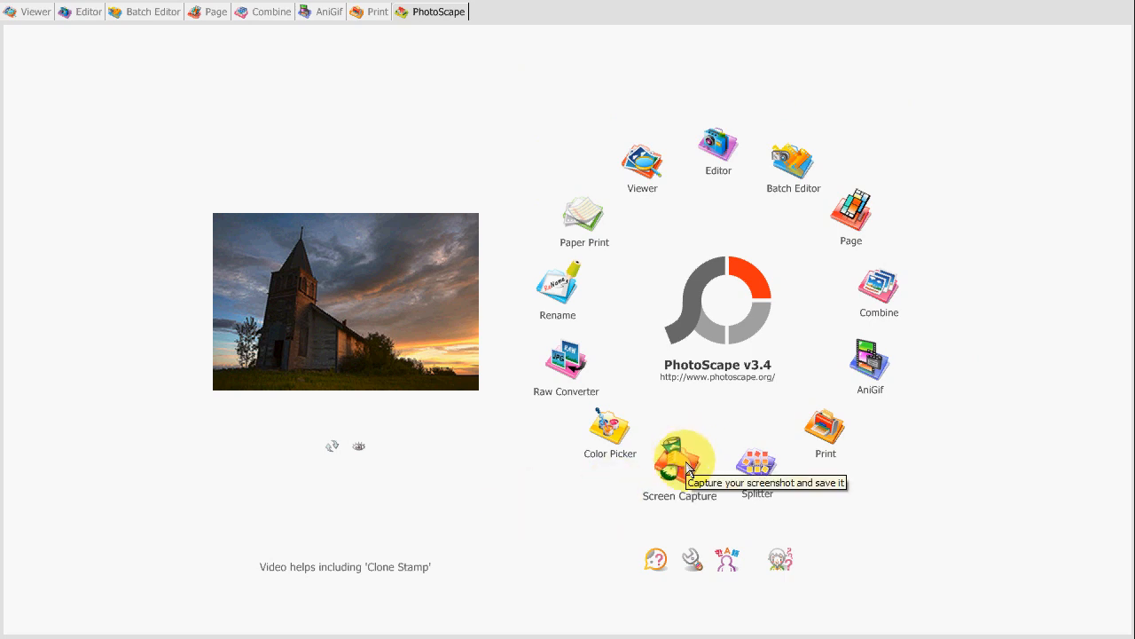
mouse_move(925, 530)
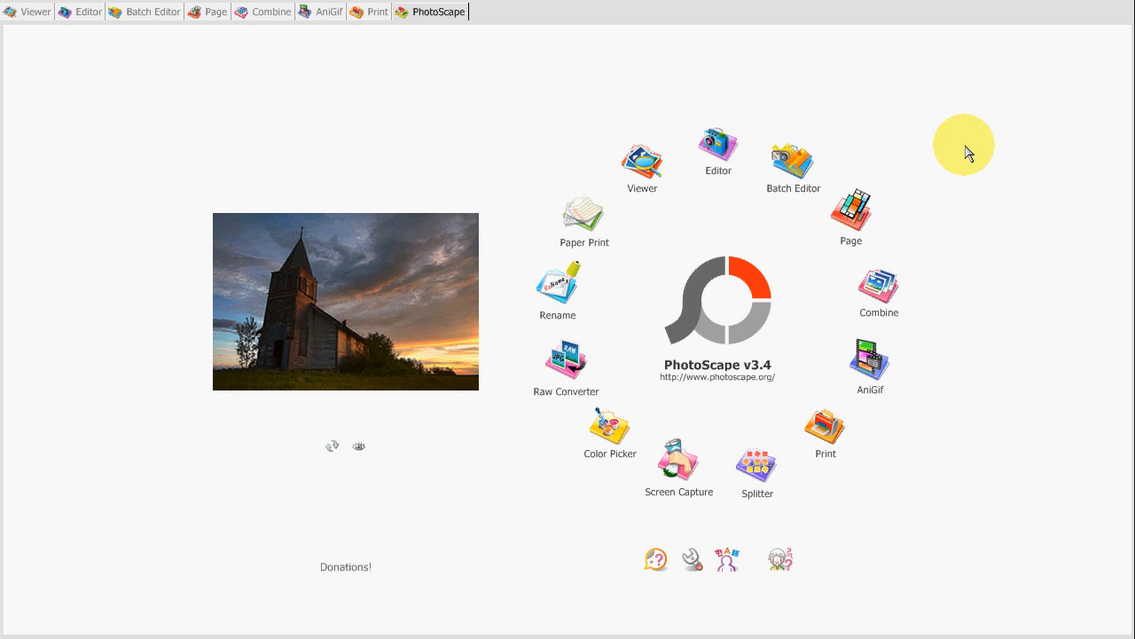
Step: Preview the lined paper and June 2010 month calendar templates, then close Paper Print
left_click(583, 217)
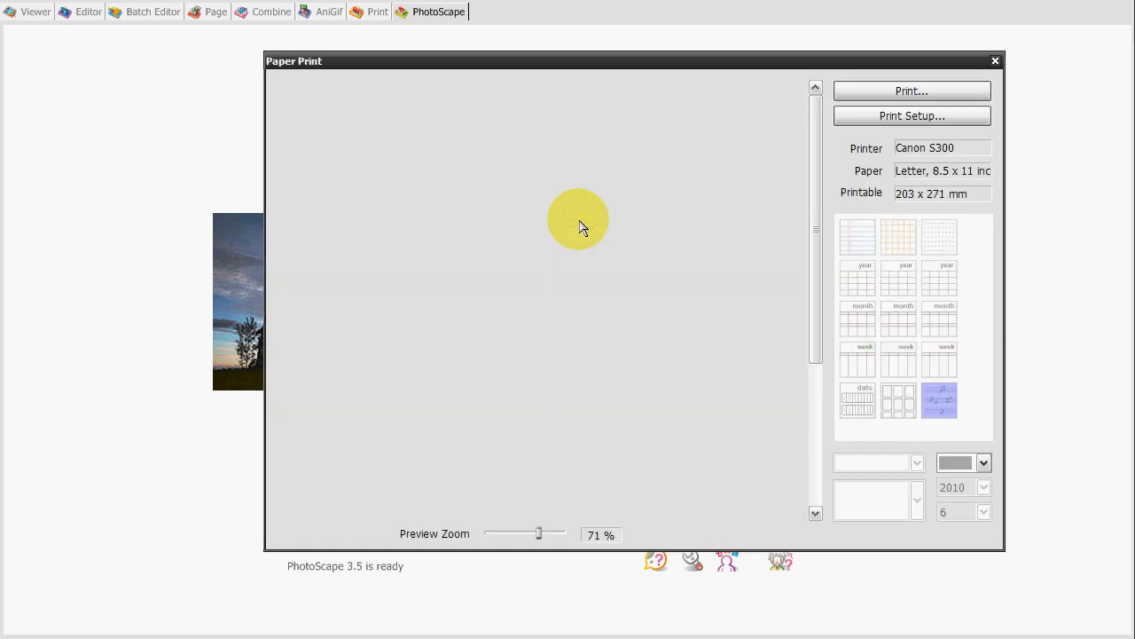
left_click(857, 236)
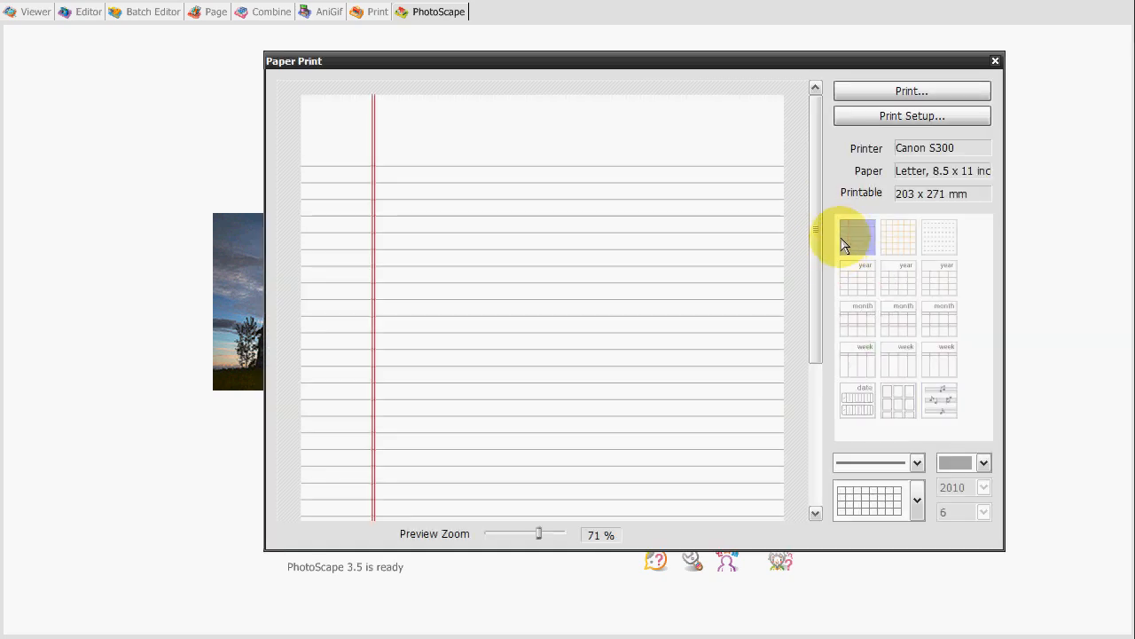
left_click(857, 237)
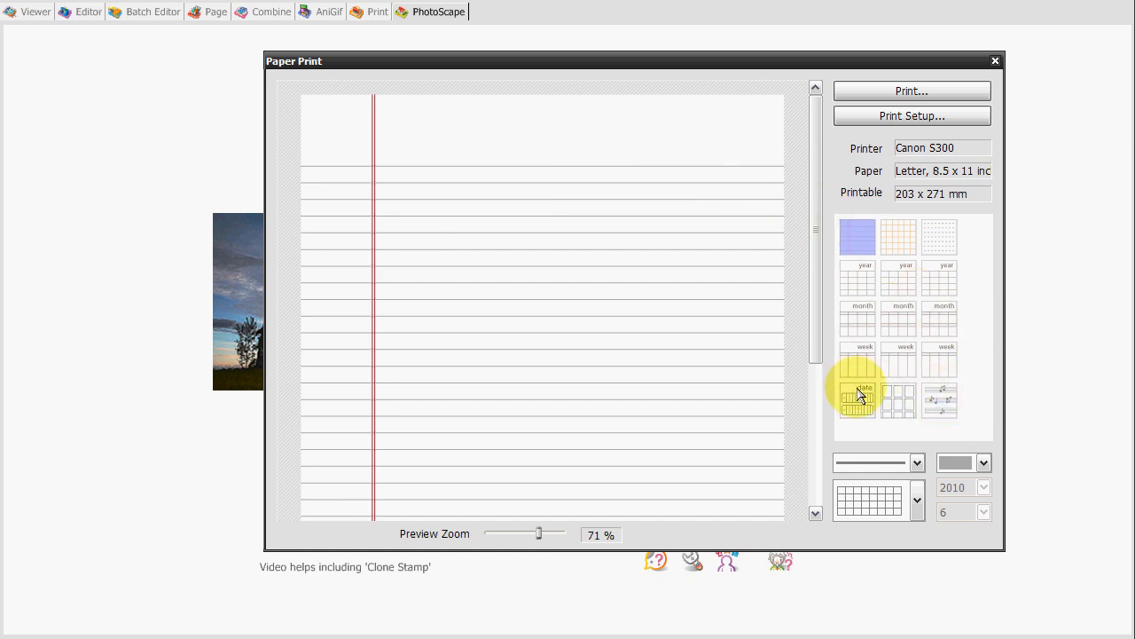
left_click(857, 317)
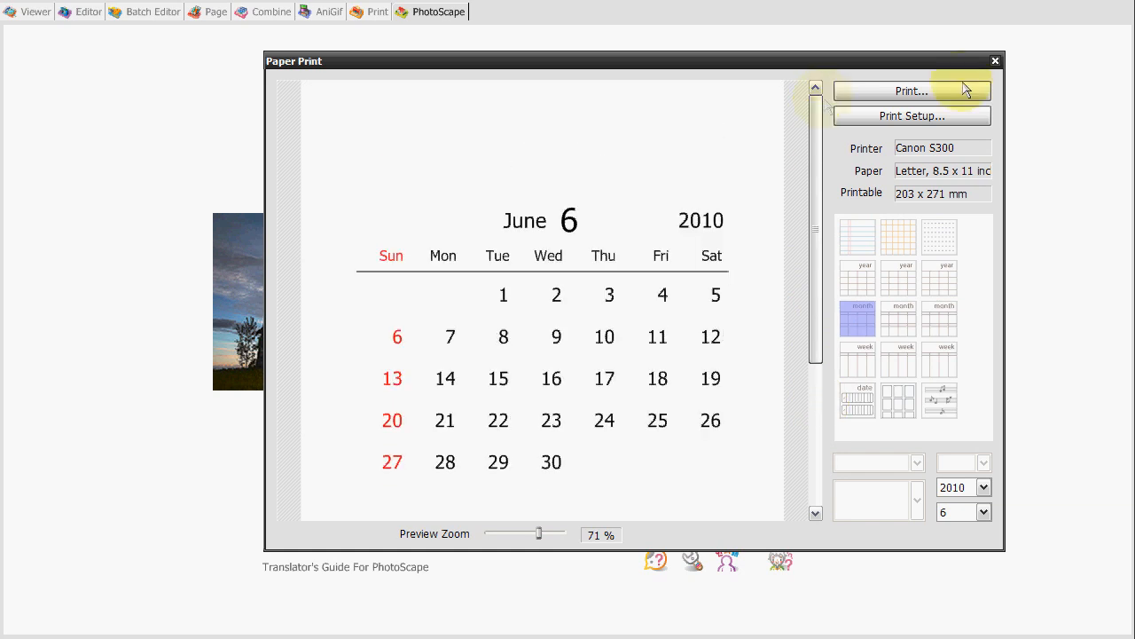
left_click(995, 60)
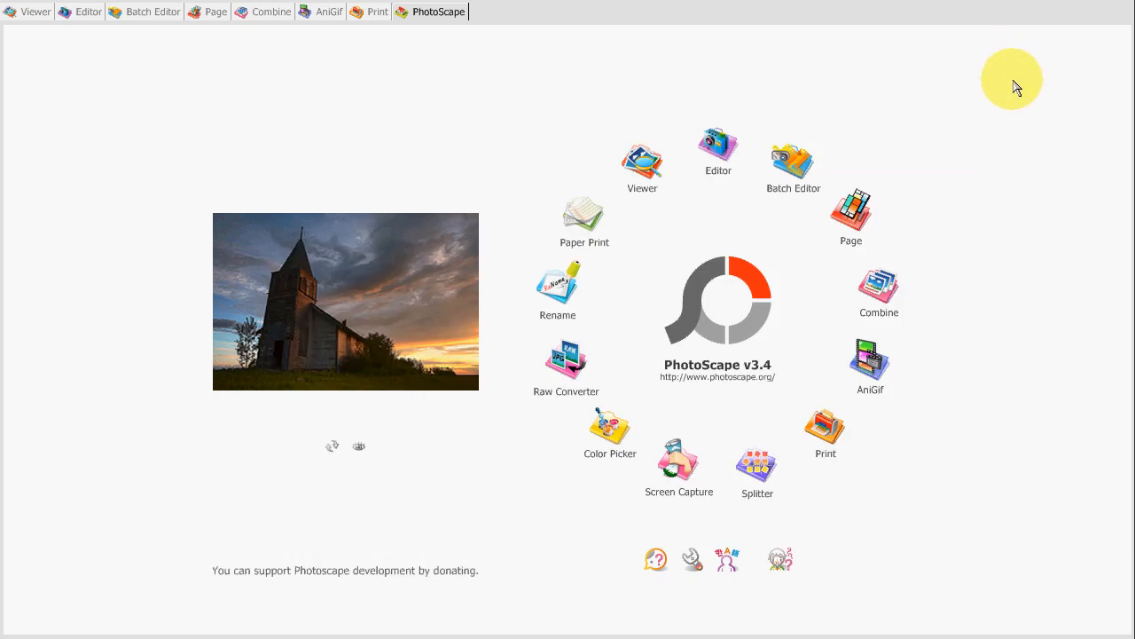
mouse_move(992, 82)
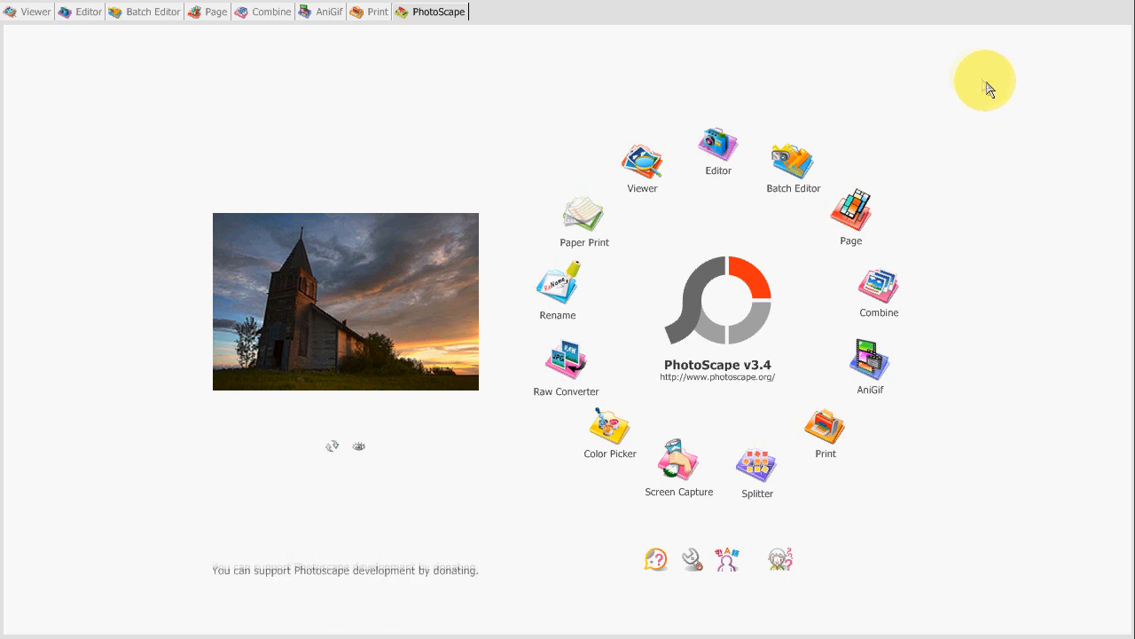
mouse_move(967, 73)
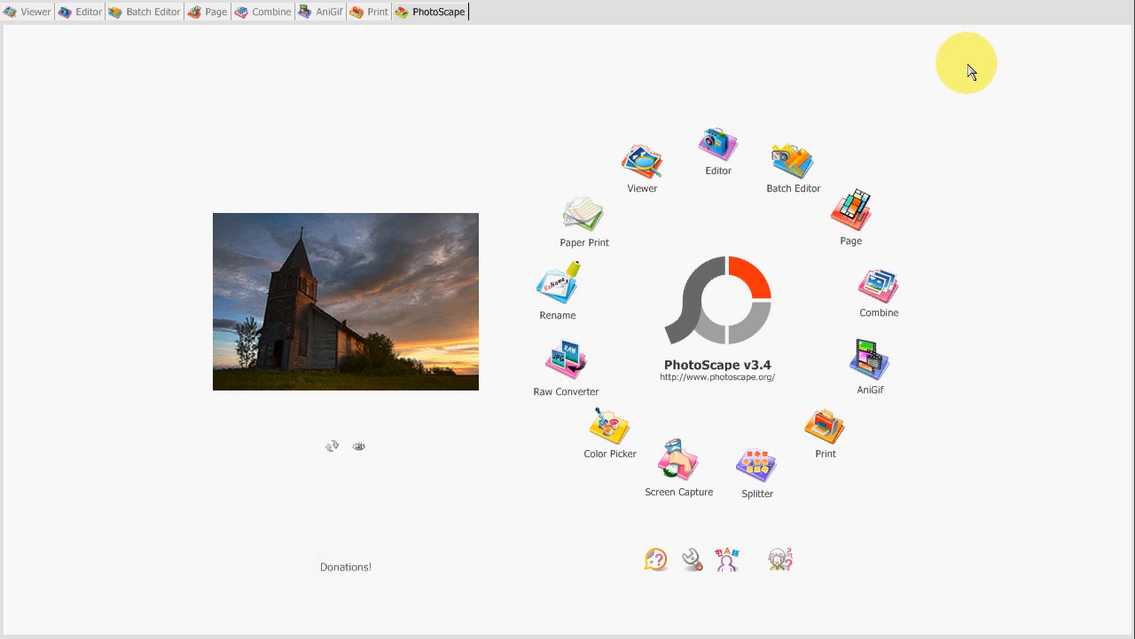
mouse_move(984, 80)
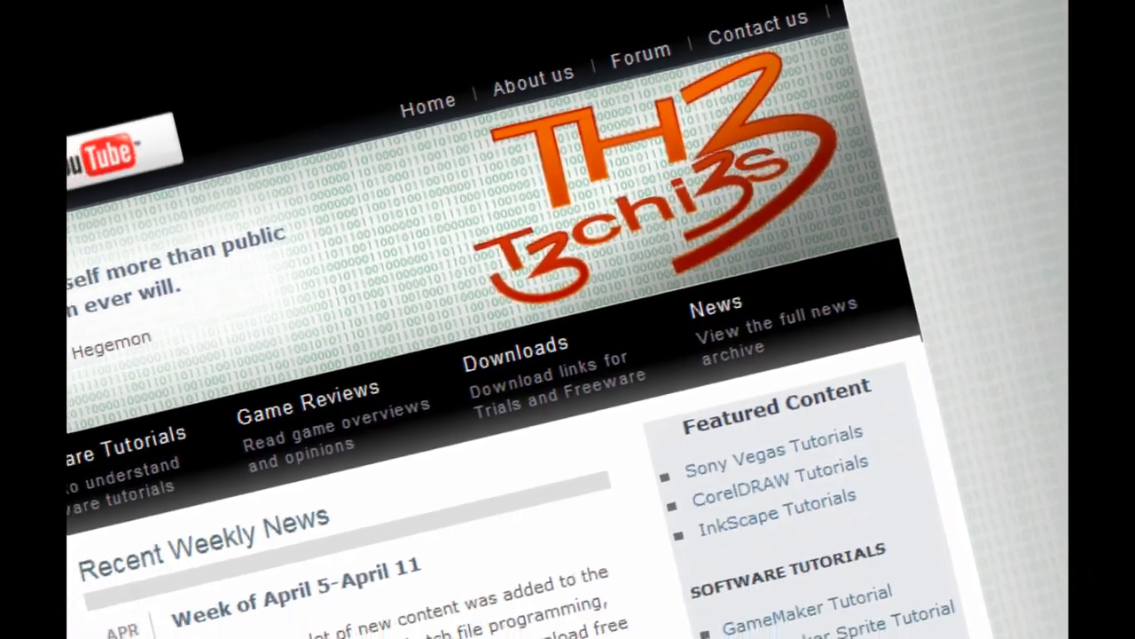
scroll("down", 3)
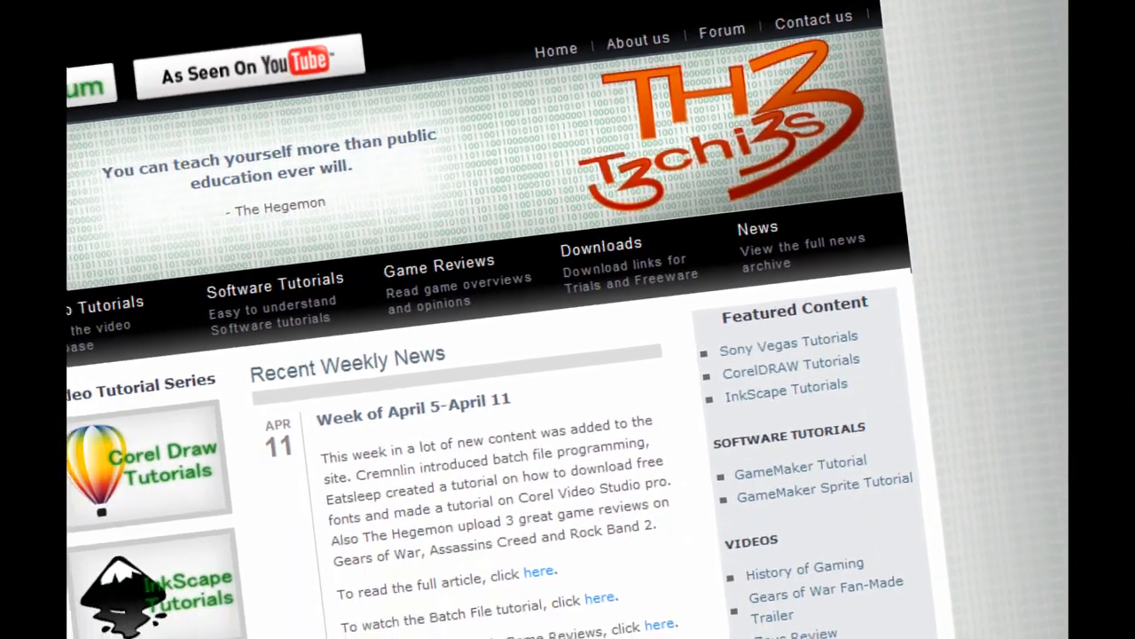